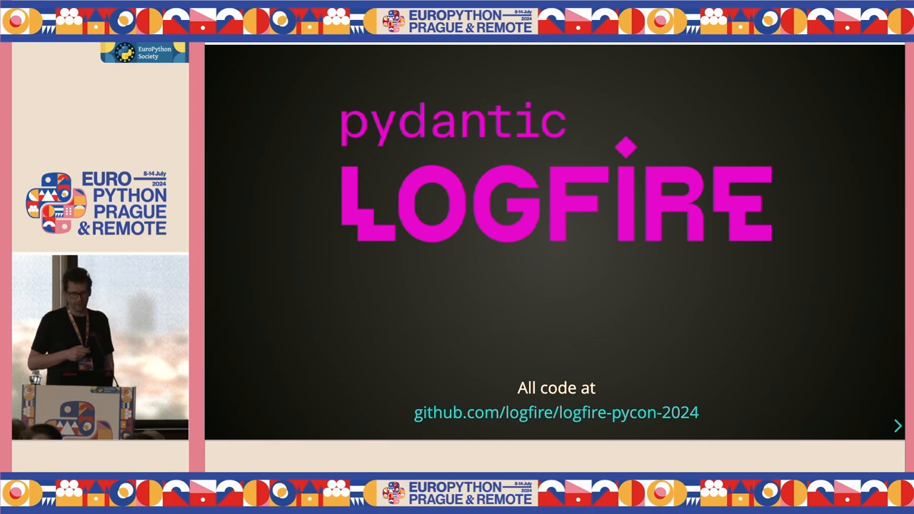
- Advance the slides to 'What's a log?', which defines logs as lists of tuples
{"action": "left_click", "coordinate": [897, 425]}
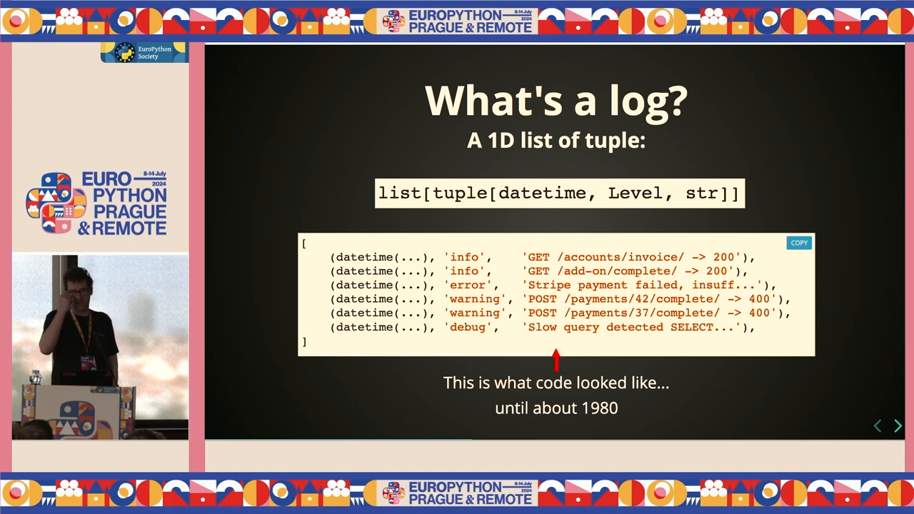
- Advance to the 'How it should be' slide proposing a nested Log TypedDict with children
{"action": "left_click", "coordinate": [898, 425]}
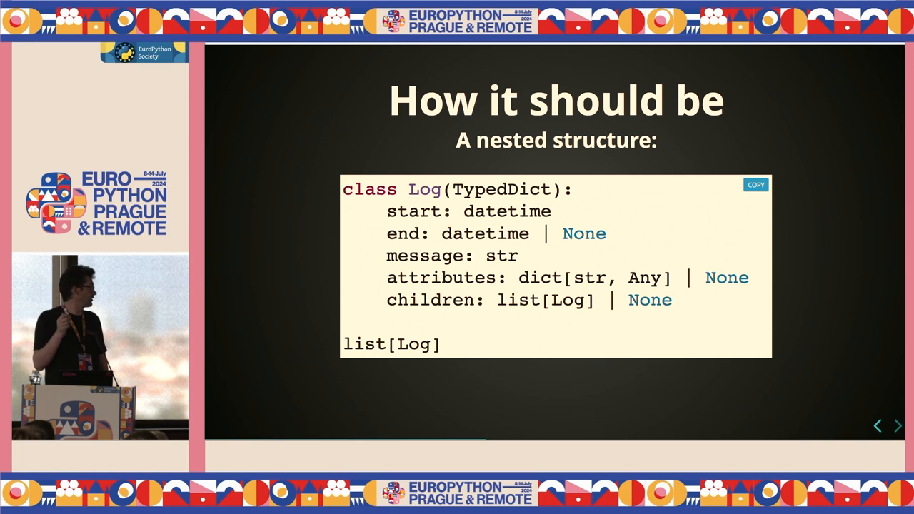
{"action": "left_click", "coordinate": [897, 426]}
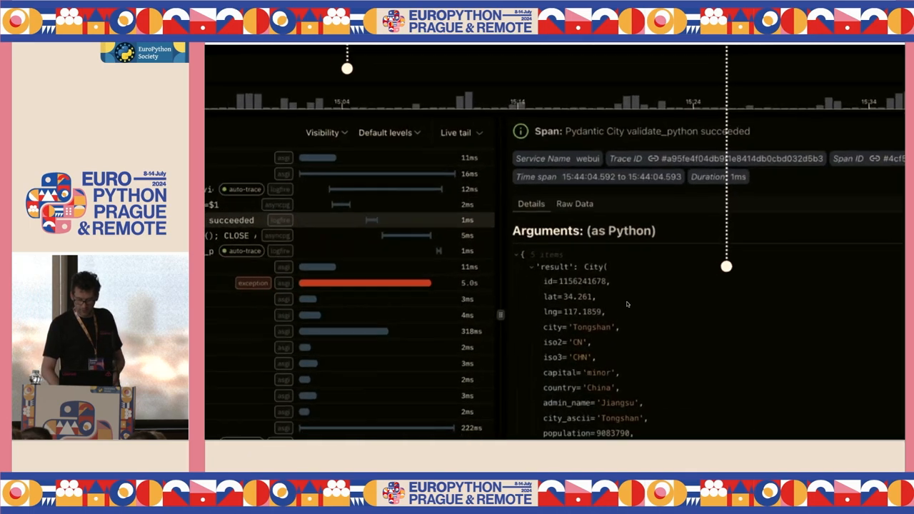
- Scroll the slides toward the Logfire validate_python span screenshot with City arguments
{"action": "scroll", "scroll_direction": "down", "scroll_amount": 3}
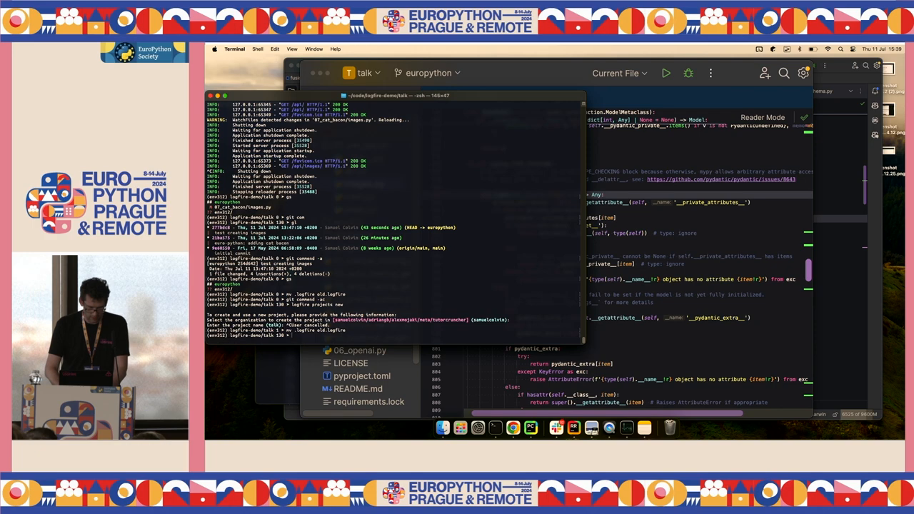
- Run `uvicorn 07_cat_bacon:app --reload` to serve the Cat Bacon app
{"action": "type", "text": "uvicorn 07_cat_bacon:app --reload"}
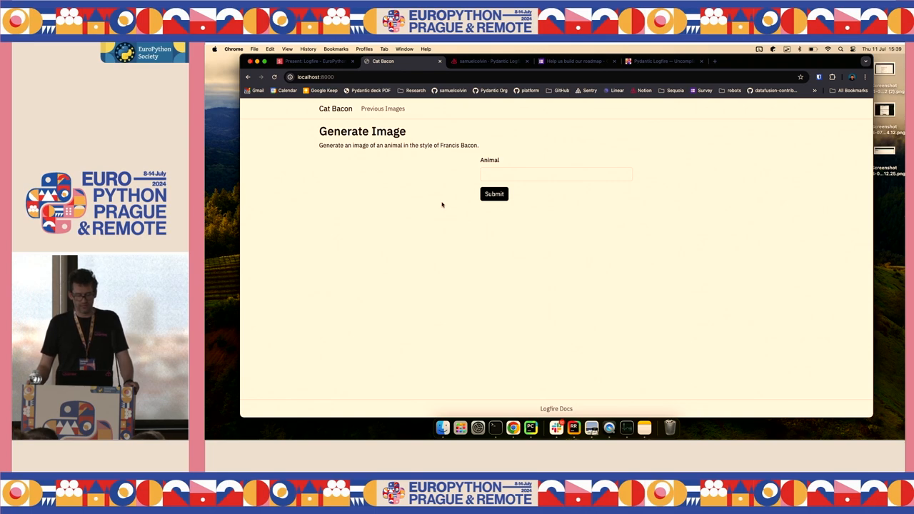
- Generate a Francis Bacon-style image of a cat
{"action": "left_click", "coordinate": [556, 173]}
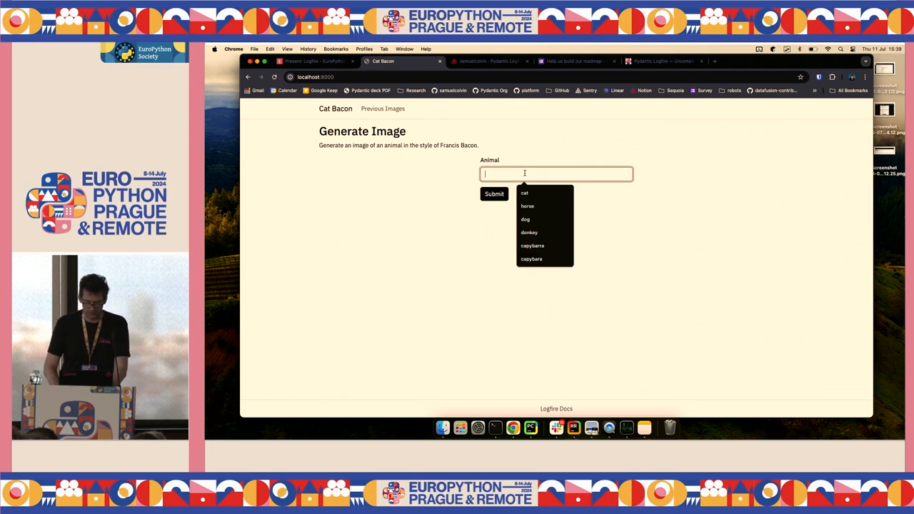
{"action": "left_click", "coordinate": [525, 193]}
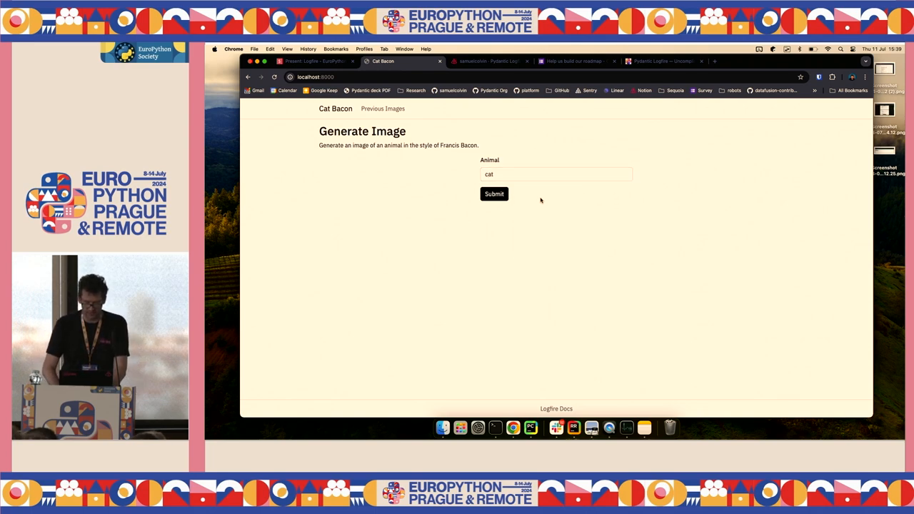
{"action": "left_click", "coordinate": [494, 193]}
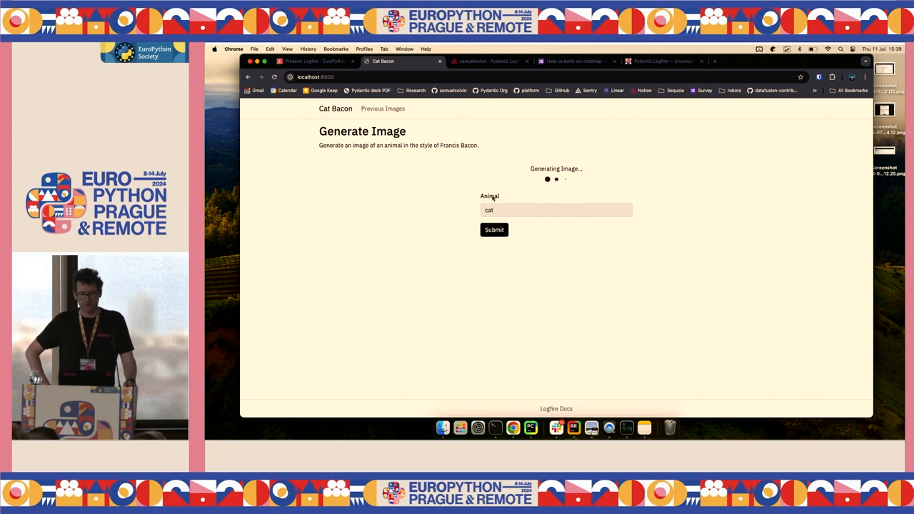
{"action": "left_click", "coordinate": [494, 230]}
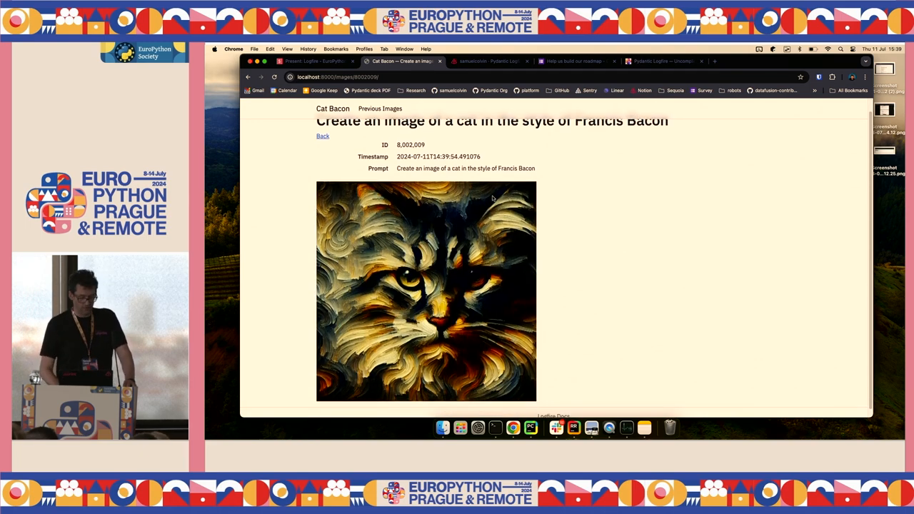
- Return to the form and generate a larma image
{"action": "left_click", "coordinate": [335, 108]}
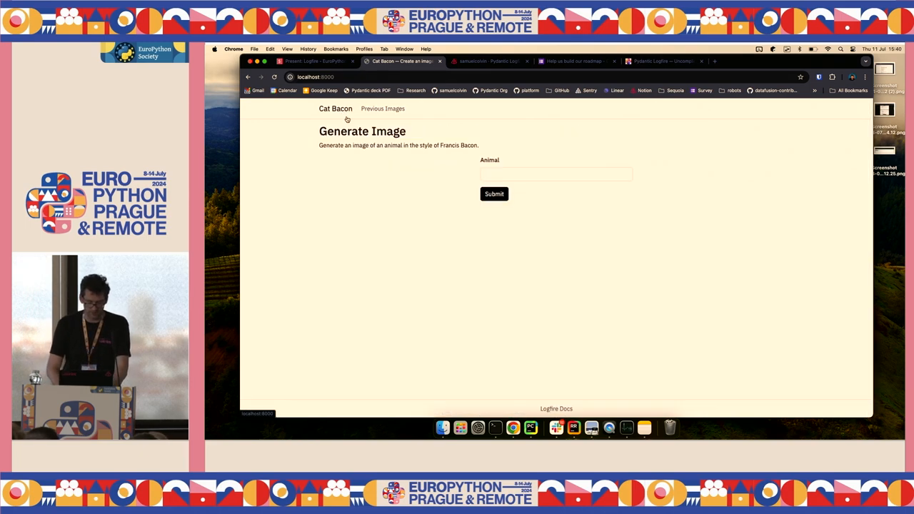
{"action": "type", "text": "cat"}
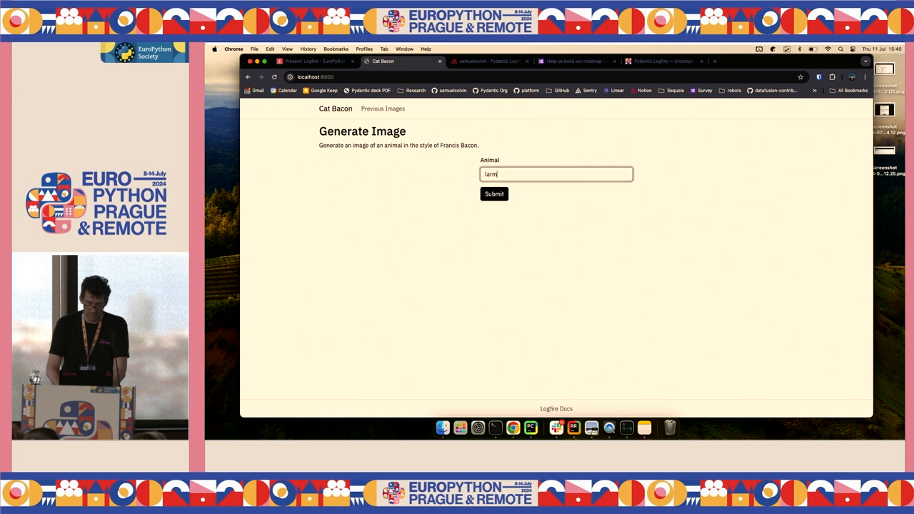
{"action": "left_click", "coordinate": [494, 193]}
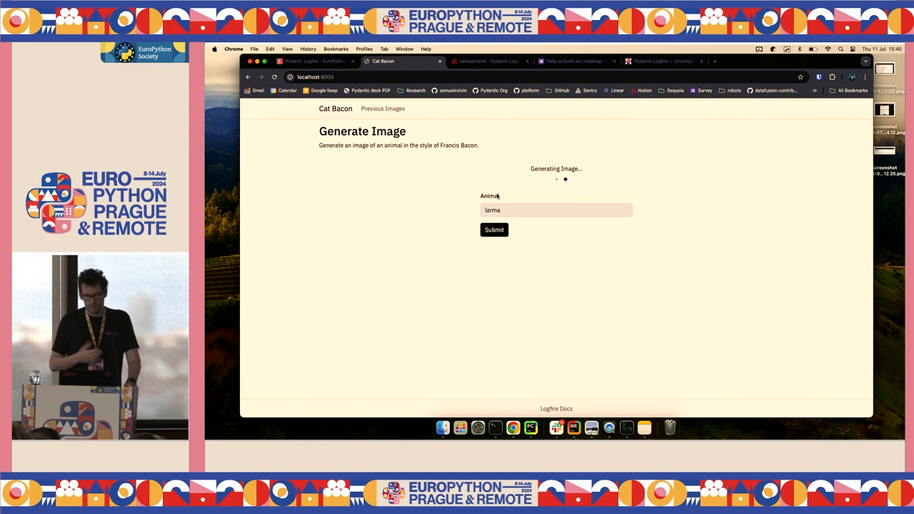
{"action": "left_click", "coordinate": [493, 229]}
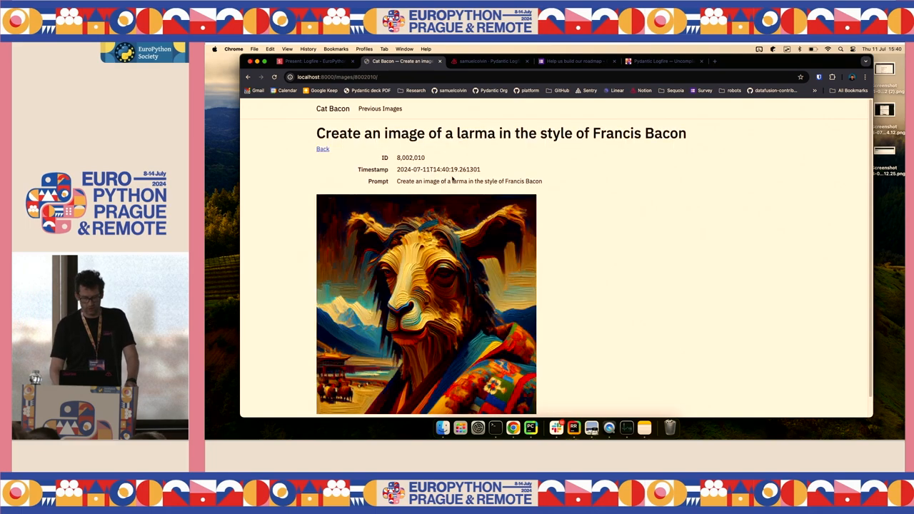
{"action": "scroll", "scroll_direction": "down", "scroll_amount": 3}
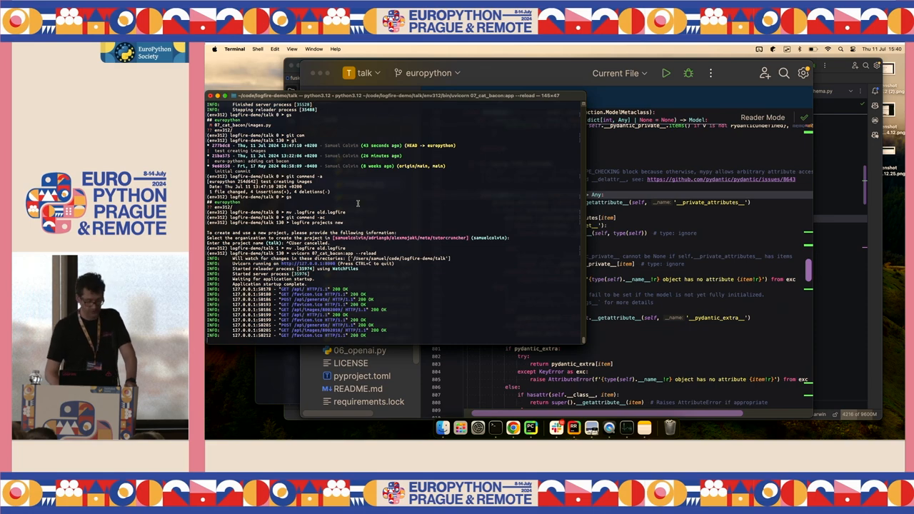
- Scroll the Terminal to the bottom to show the newest request logs
{"action": "left_click", "coordinate": [292, 49]}
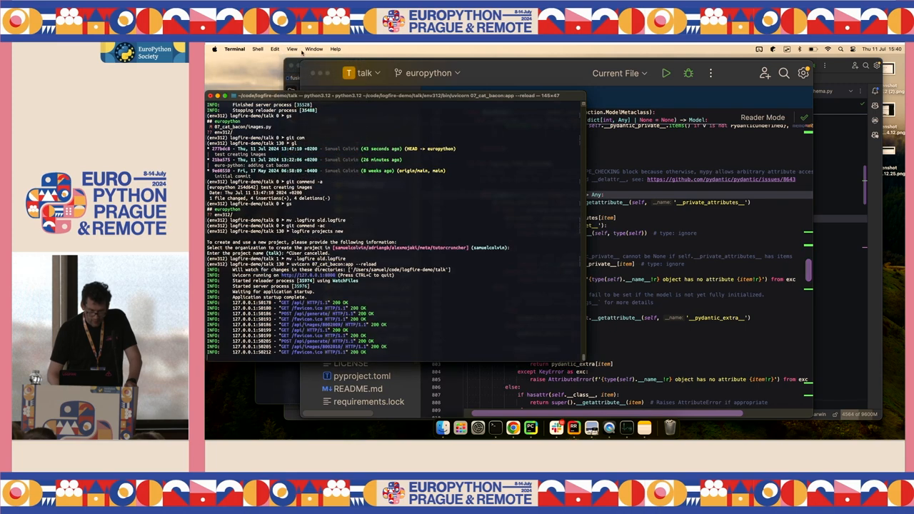
{"action": "left_click", "coordinate": [291, 48]}
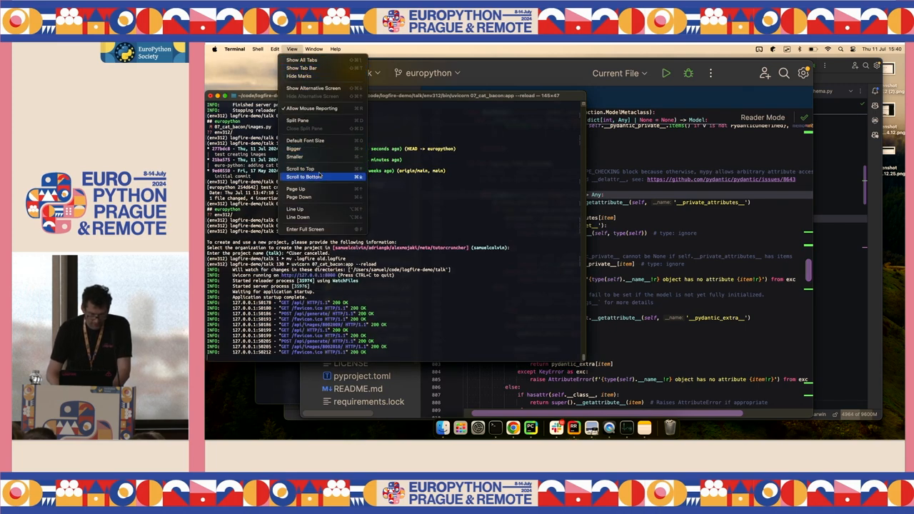
{"action": "left_click", "coordinate": [302, 176]}
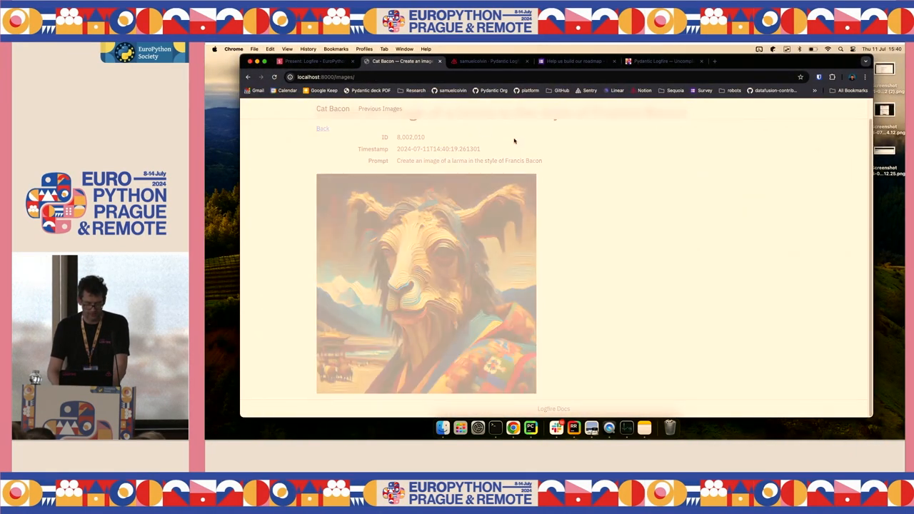
- View the Previous Images list, going back to Cat Bacon and reopening it
{"action": "left_click", "coordinate": [380, 108]}
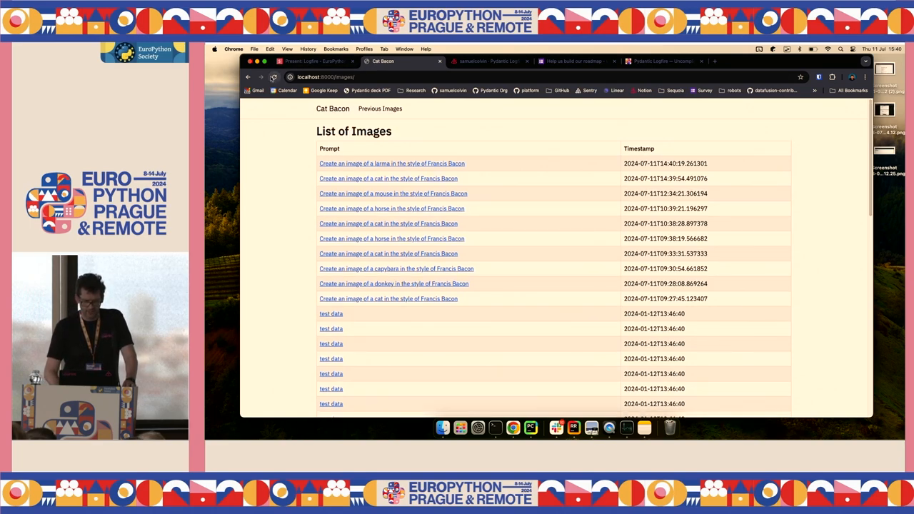
{"action": "left_click", "coordinate": [335, 109]}
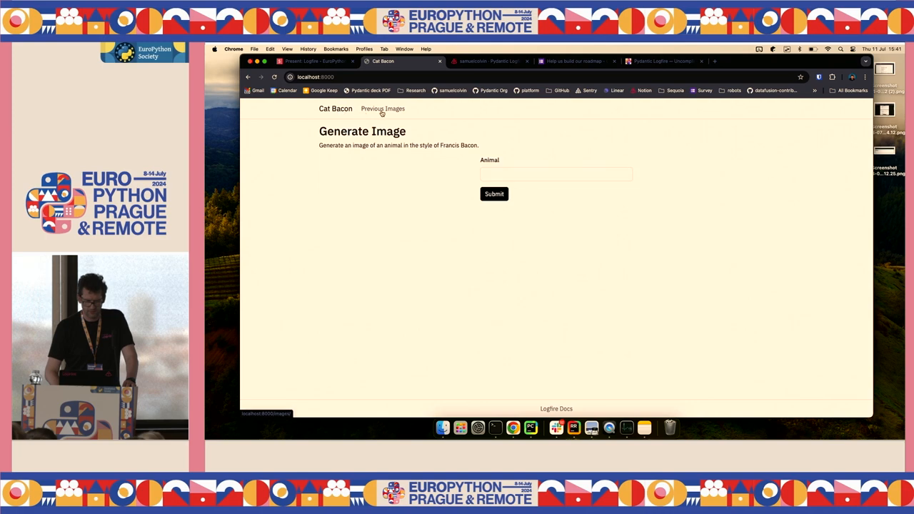
{"action": "left_click", "coordinate": [382, 109]}
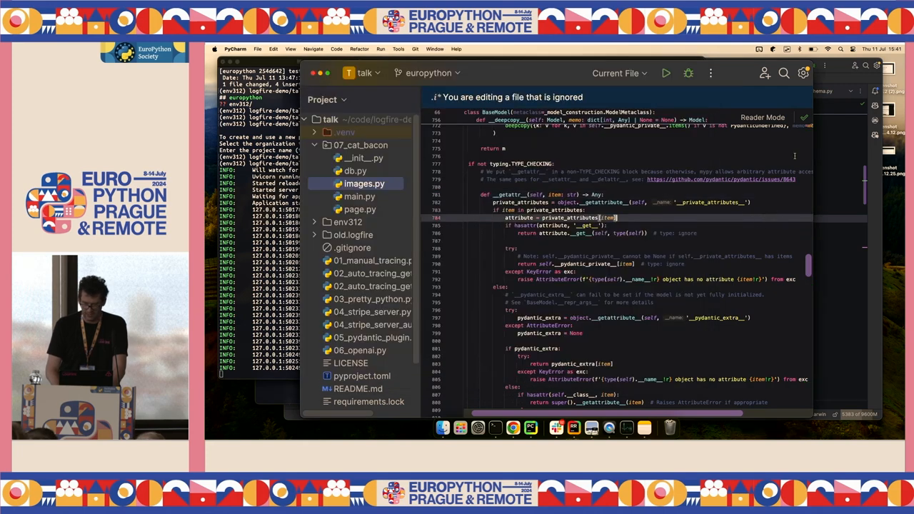
{"action": "mouse_move", "coordinate": [814, 144]}
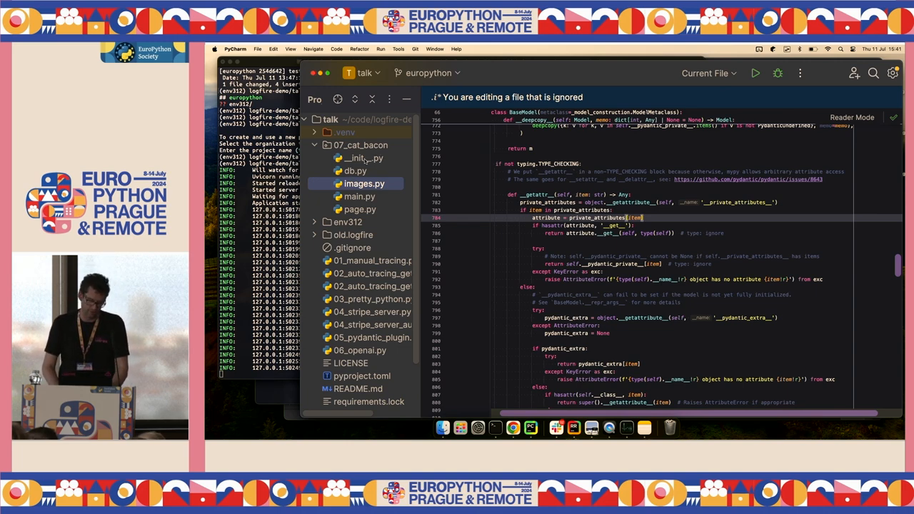
- Open 07_cat_bacon/__init__.py and scroll through its settings code
{"action": "left_click", "coordinate": [365, 158]}
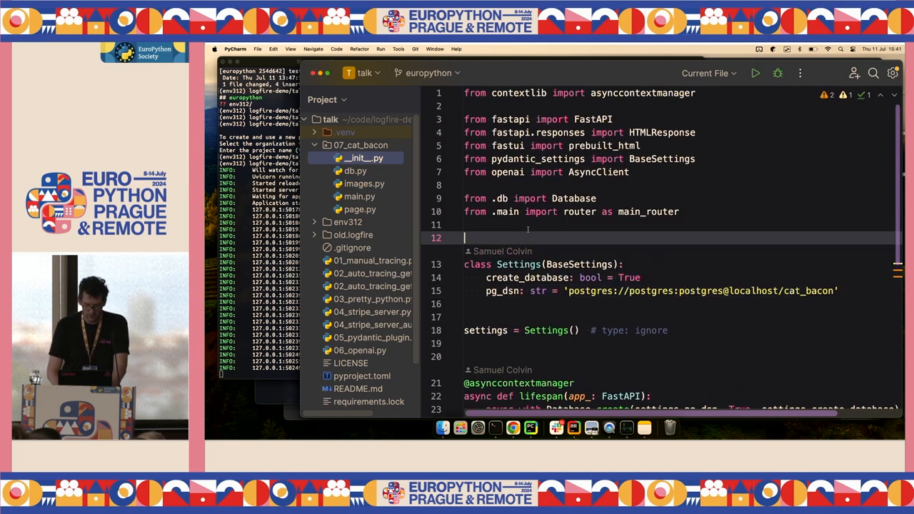
{"action": "scroll", "scroll_direction": "down", "scroll_amount": 3}
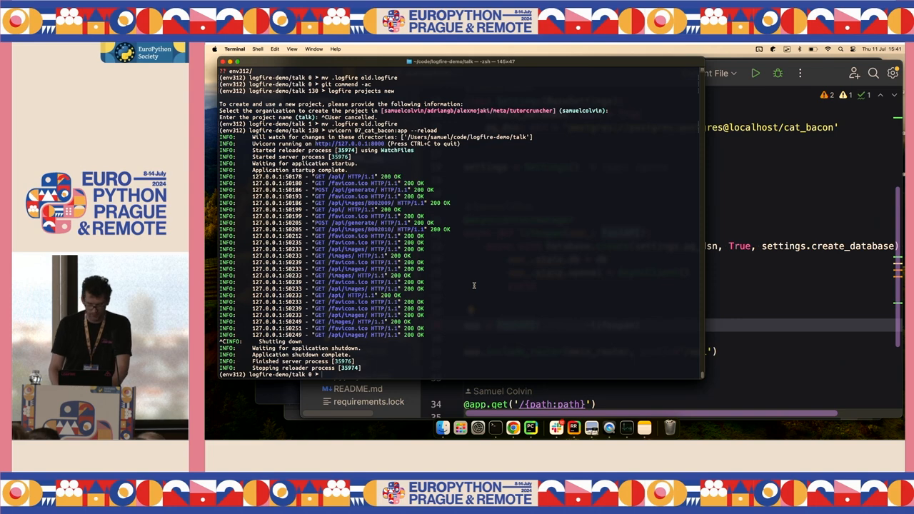
- Check the account with `logfire whoami`, then start `logfire projects new`
{"action": "left_click", "coordinate": [292, 48]}
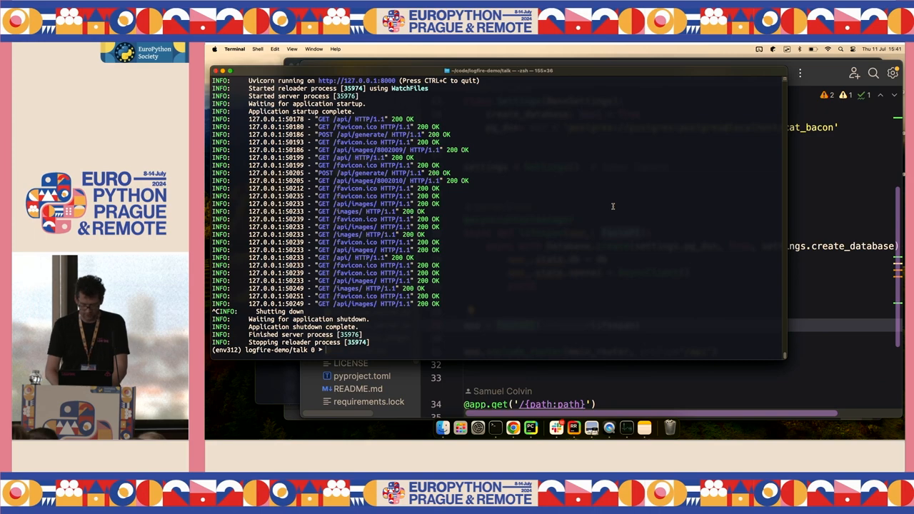
{"action": "type", "text": "logfire whoami"}
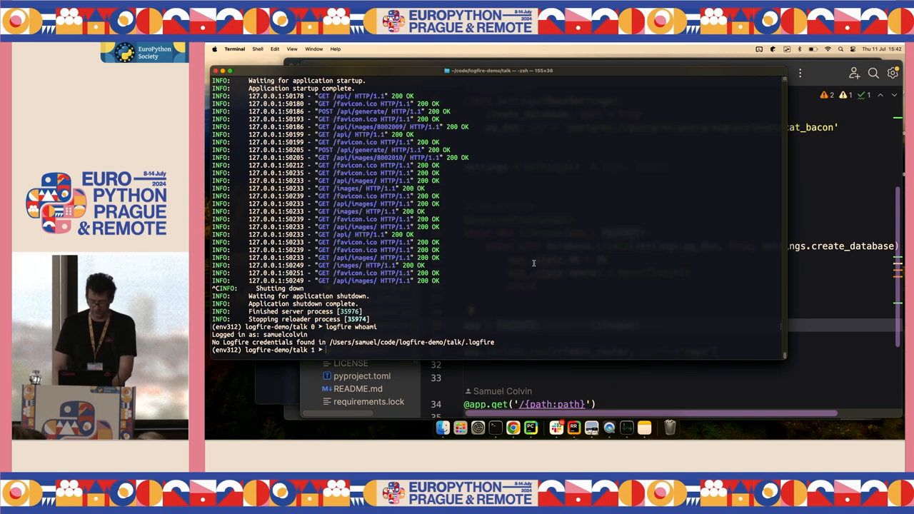
{"action": "type", "text": "l"}
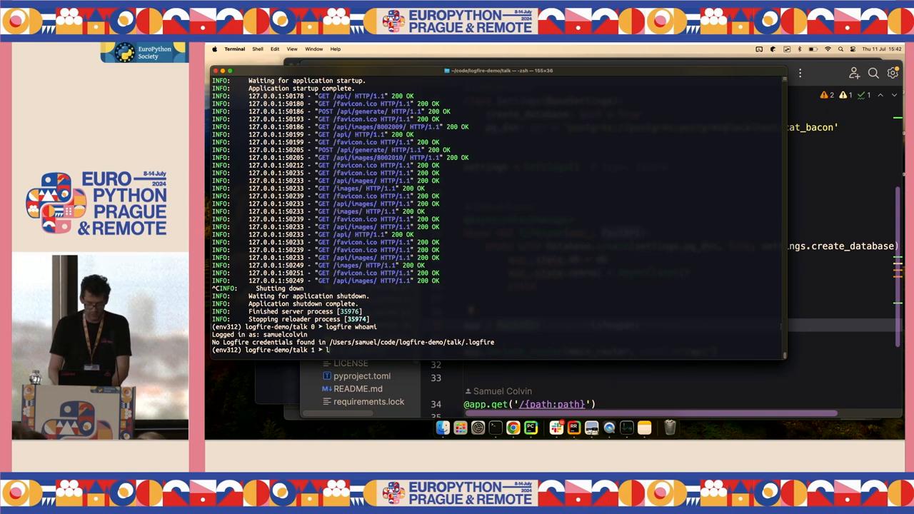
{"action": "type", "text": "projet"}
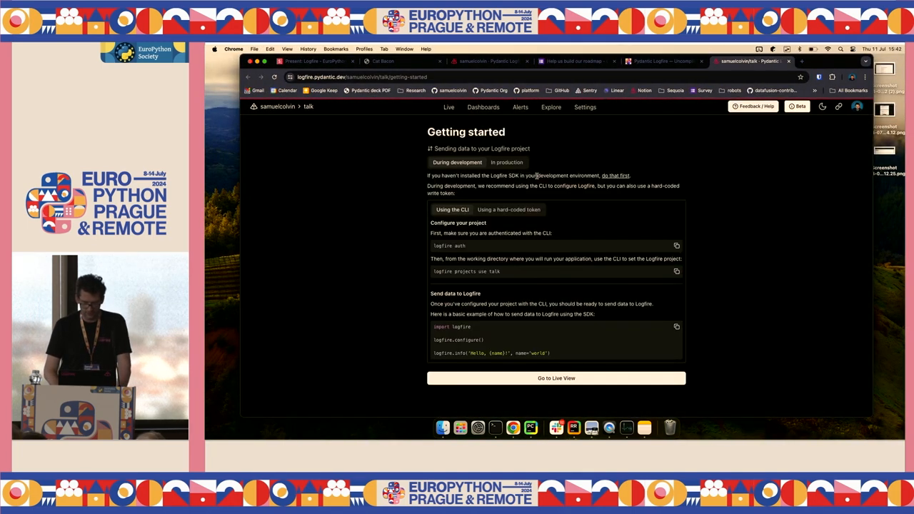
{"action": "mouse_move", "coordinate": [601, 155]}
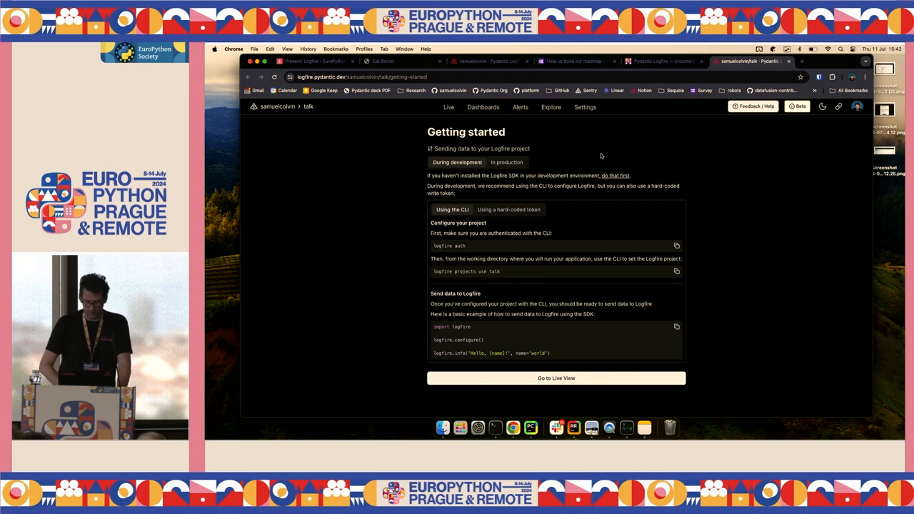
{"action": "left_click", "coordinate": [556, 378]}
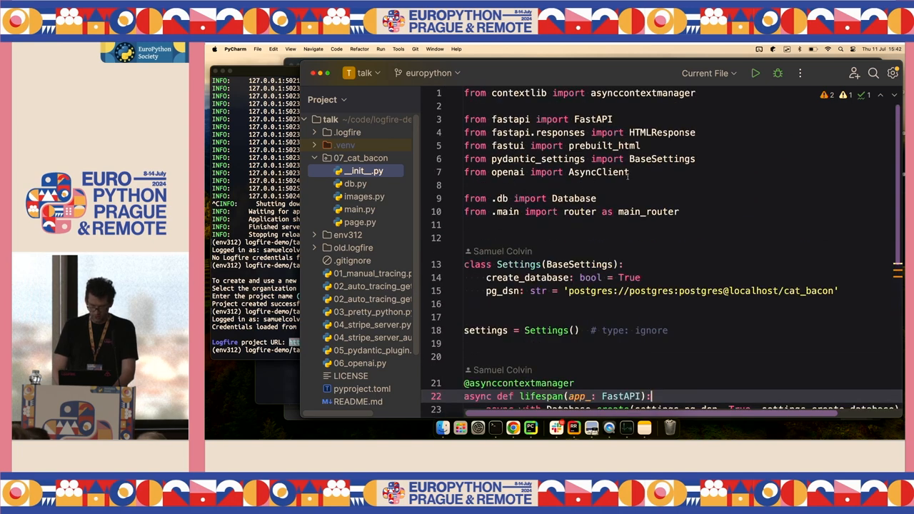
- Add `import logfire` and a `logfire.configure()` call below the imports
{"action": "type", "text": "import logfire"}
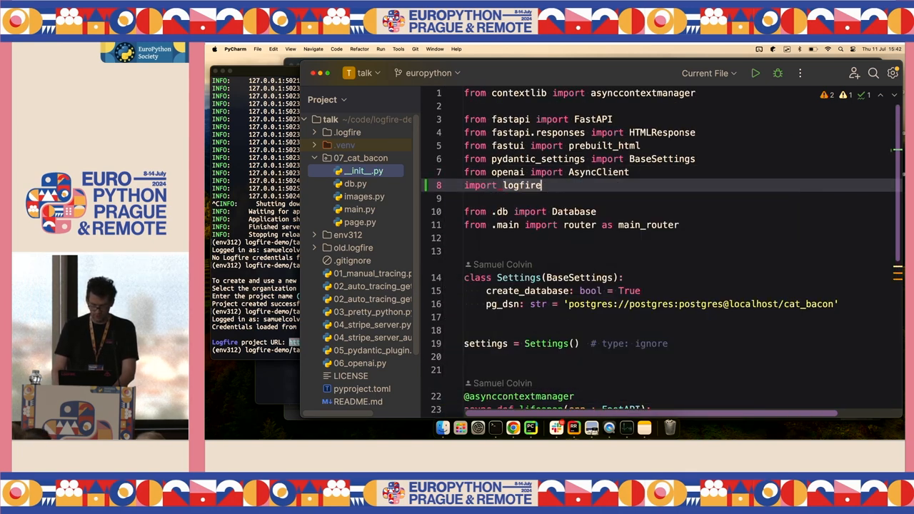
{"action": "scroll", "scroll_direction": "down", "scroll_amount": 3}
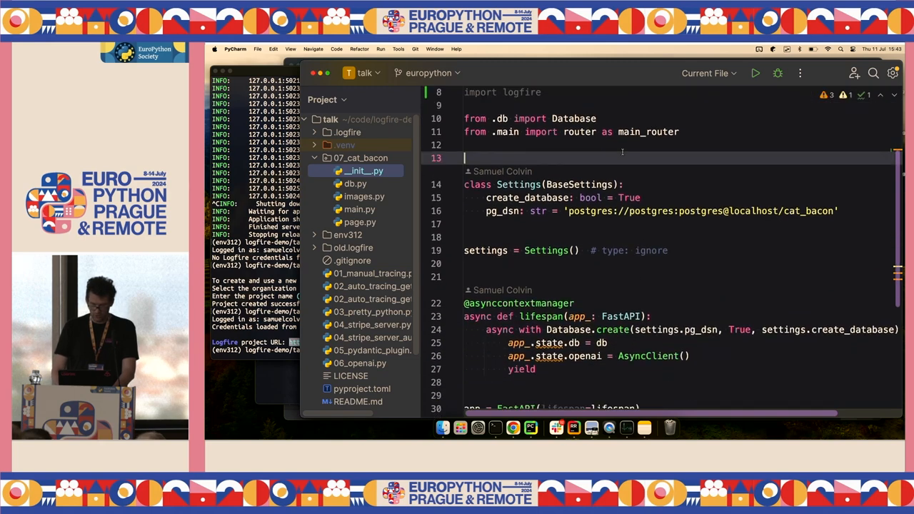
{"action": "type", "text": "logfire."}
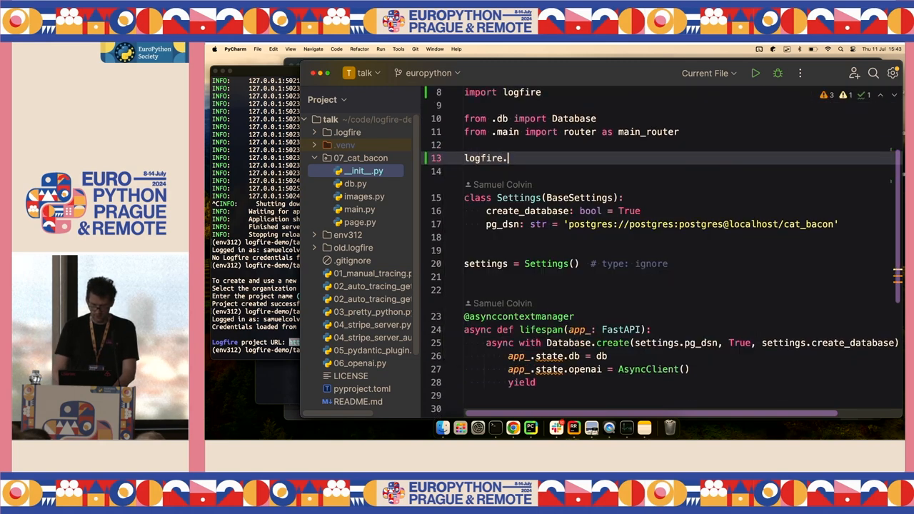
{"action": "type", "text": "configure()"}
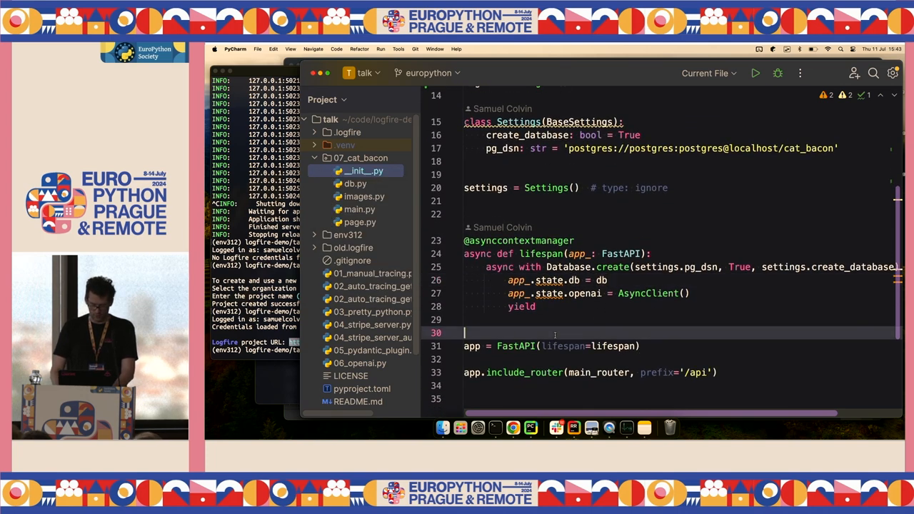
- Add logfire.instrument_asyncpg() and logfire.instrument_fastapi(app) to __init__.py via autocomplete
{"action": "type", "text": "log"}
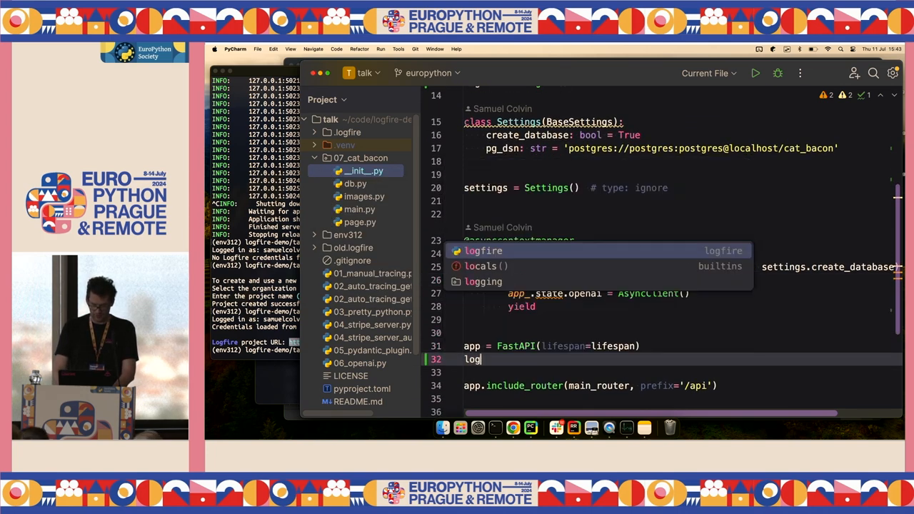
{"action": "type", "text": "fire.instrument_fastapi(app"}
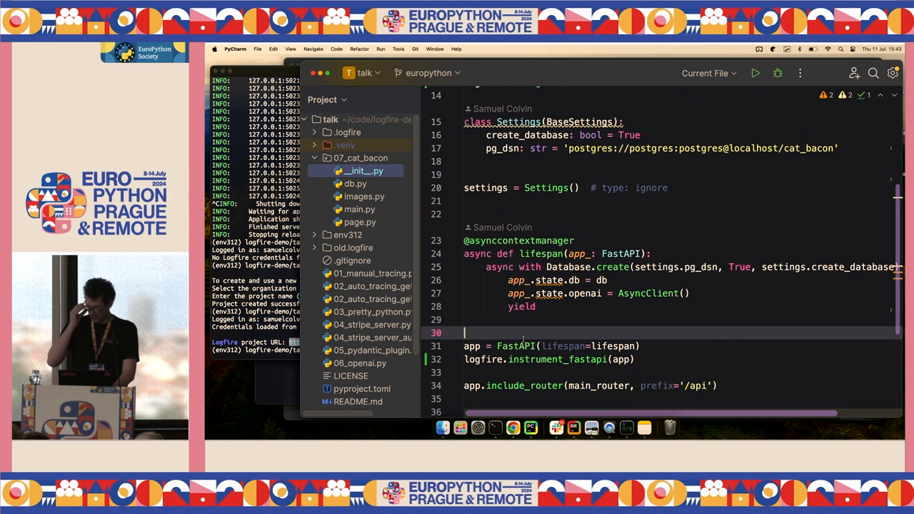
{"action": "type", "text": "l"}
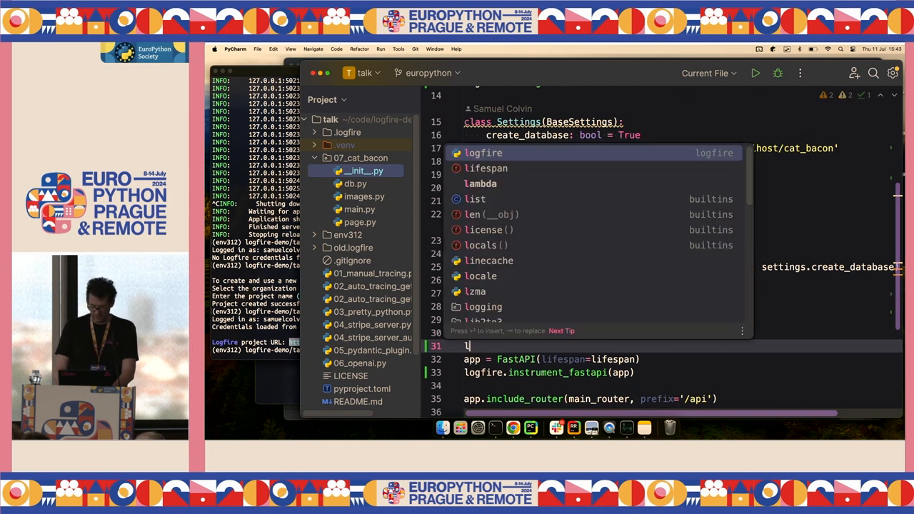
{"action": "type", "text": "ogfire.instrument_asyncpg"}
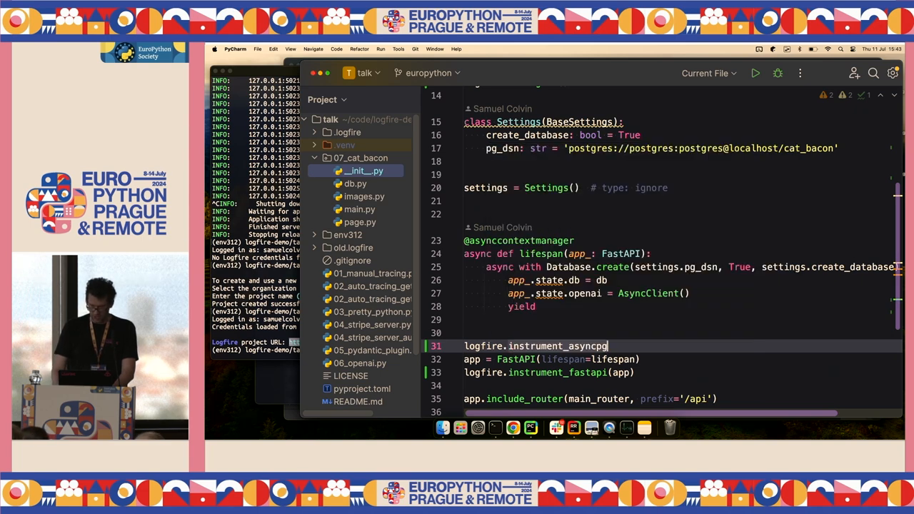
{"action": "type", "text": "()"}
{"action": "type", "text": "app_.state.openai = openai"}
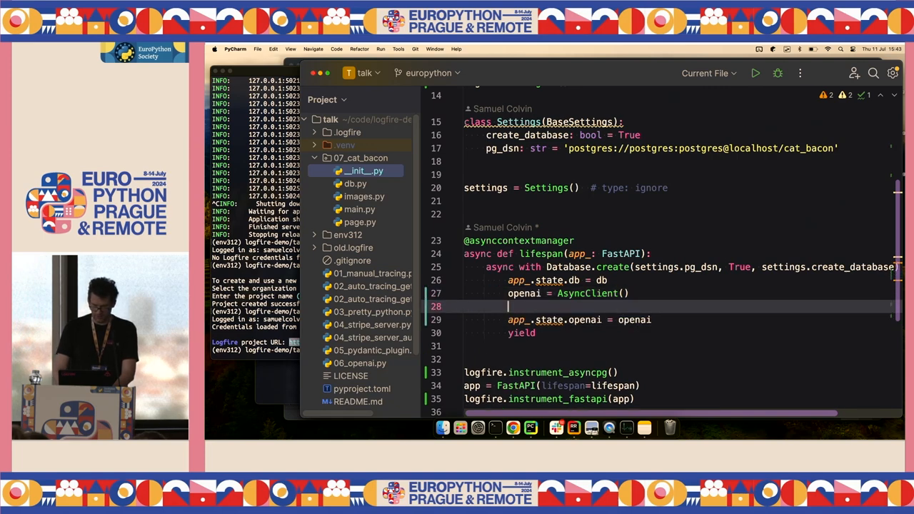
- Add logfire.instrument_openai(openai) after the AsyncClient is created, then scroll through the file
{"action": "type", "text": "logfire."}
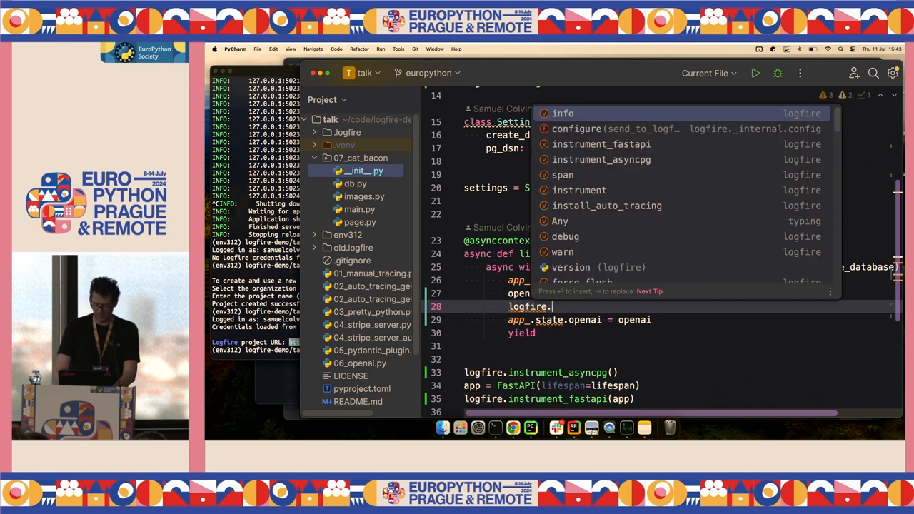
{"action": "type", "text": "log"}
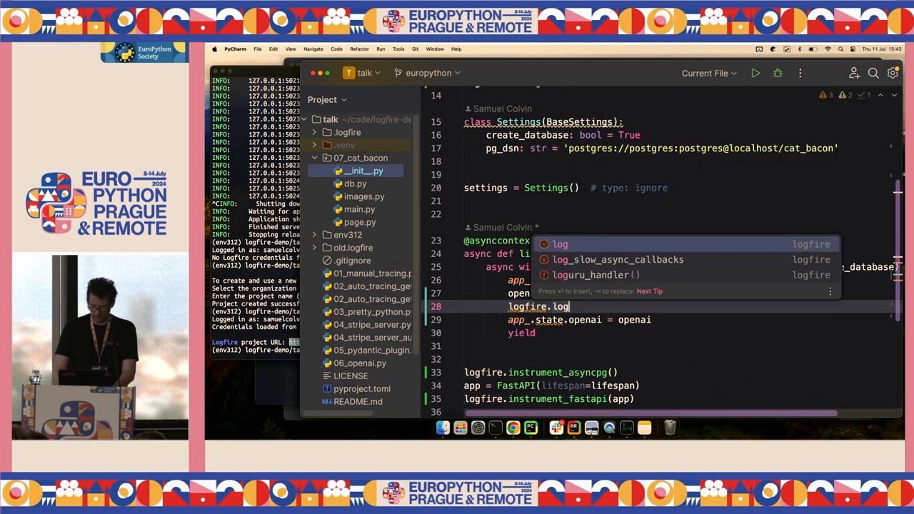
{"action": "type", "text": "instrument_openai"}
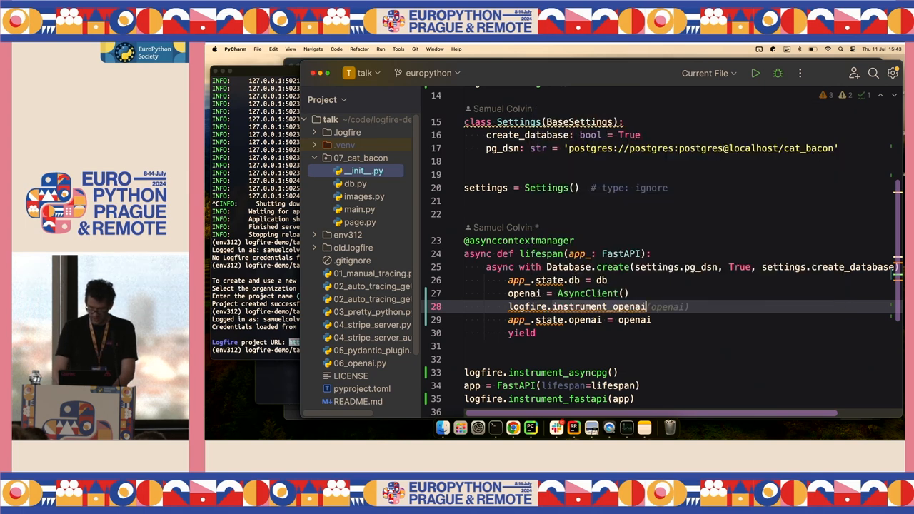
{"action": "type", "text": "(openai)"}
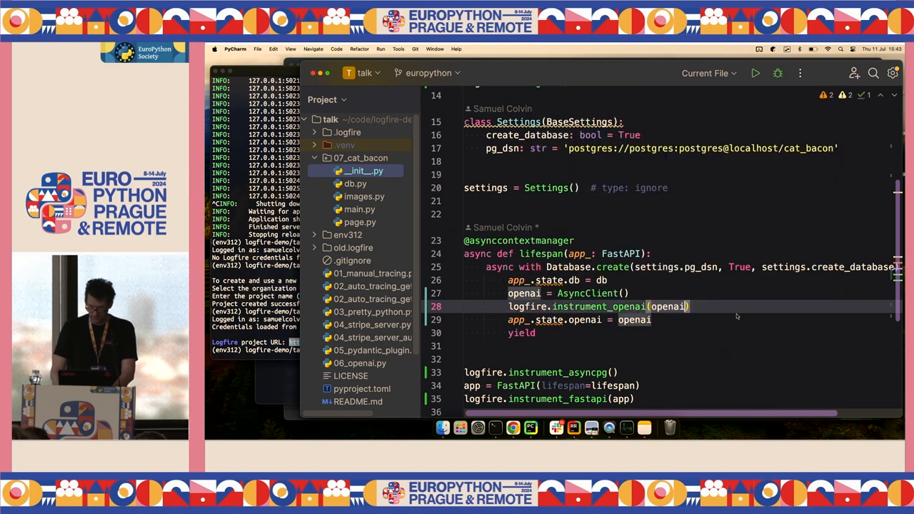
{"action": "scroll", "scroll_direction": "down", "scroll_amount": 3}
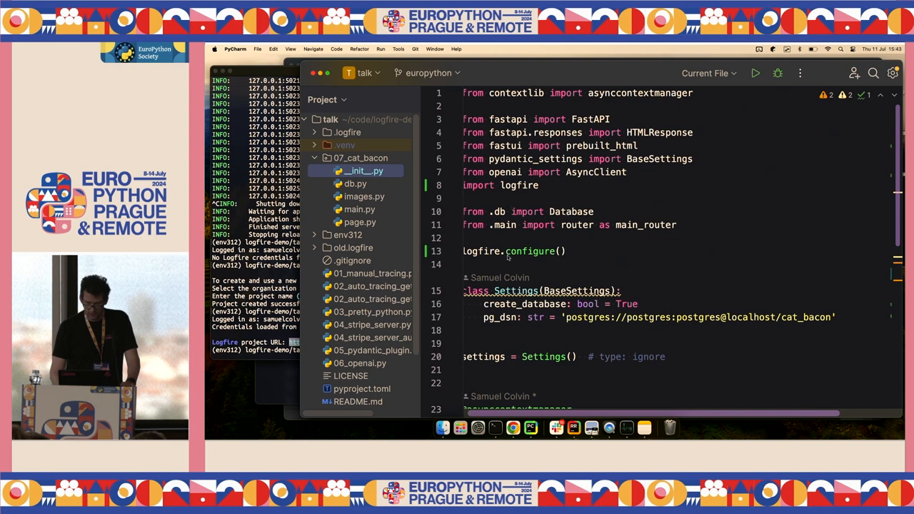
{"action": "scroll", "scroll_direction": "down", "scroll_amount": 3}
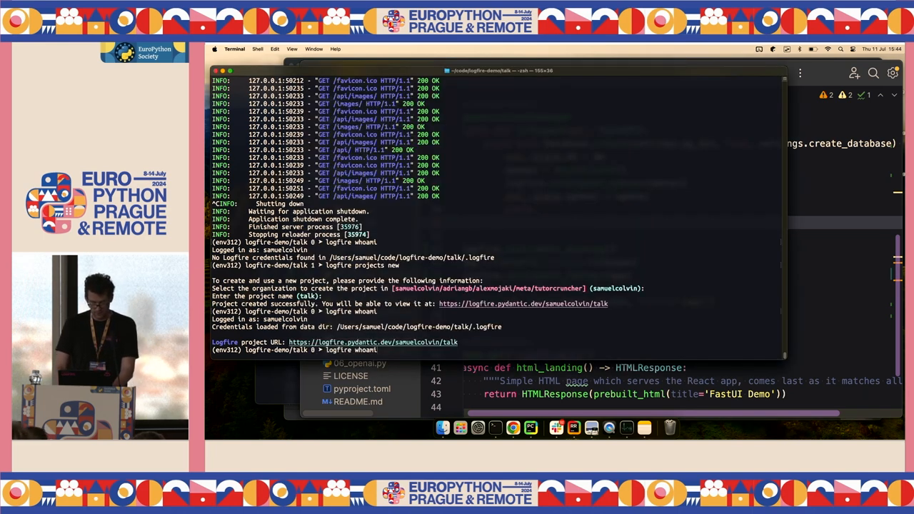
- Run 'uvicorn 07_cat_bacon:app --reload' in the terminal
{"action": "type", "text": "uvicorn 07_cat_bacon:app --reload"}
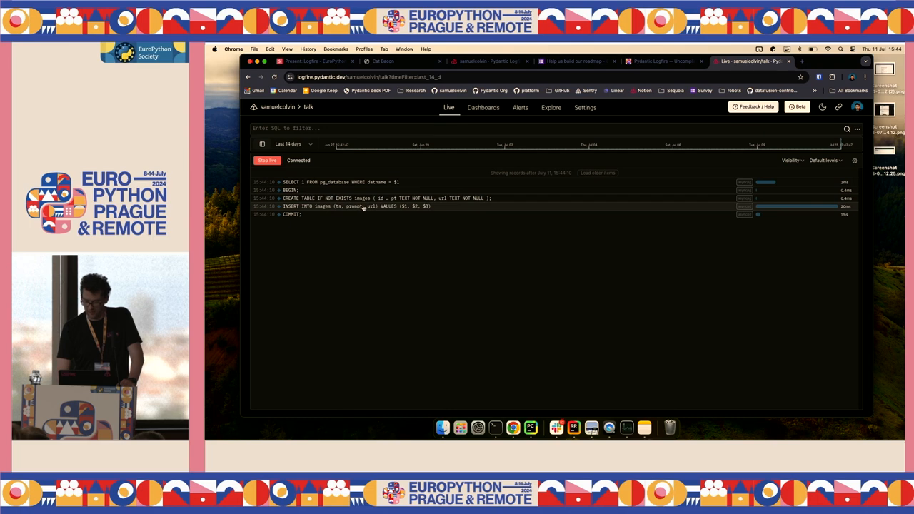
- Visit Cat Bacon's image generation and Previous Images pages, then return to Logfire Live
{"action": "left_click", "coordinate": [382, 61]}
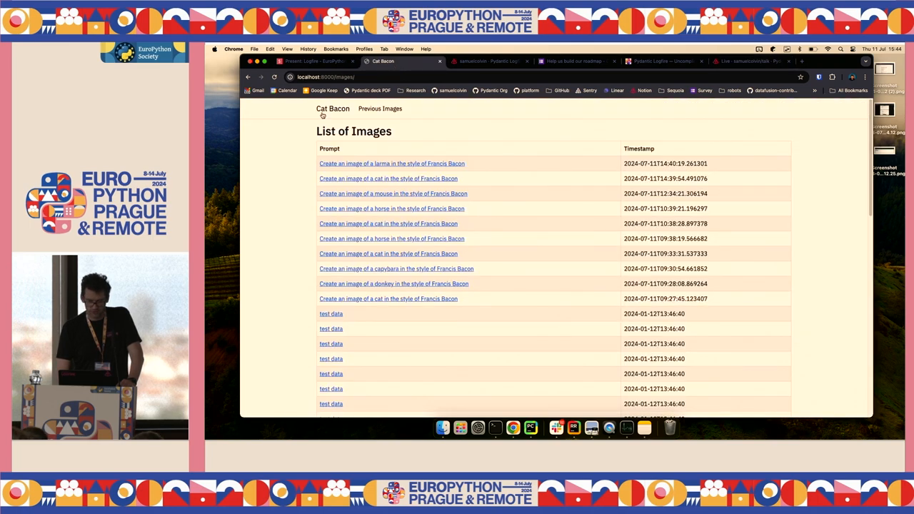
{"action": "left_click", "coordinate": [335, 109]}
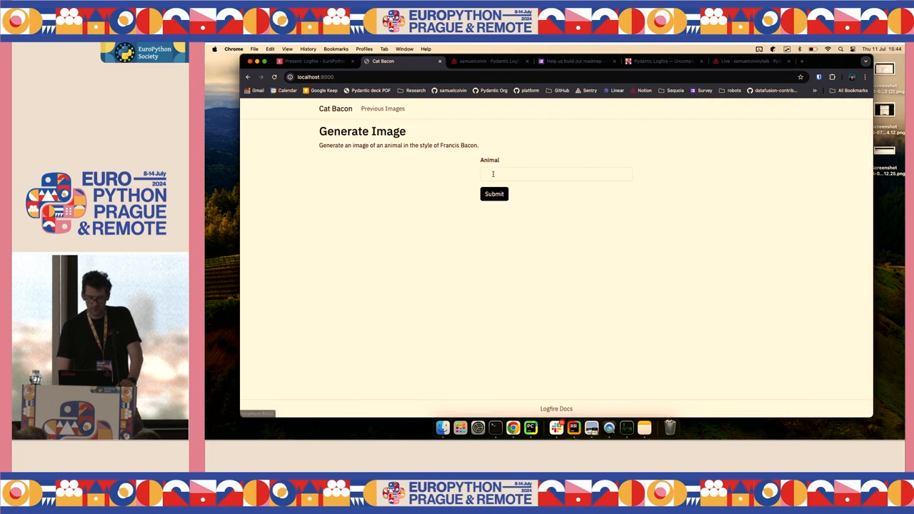
{"action": "left_click", "coordinate": [380, 107]}
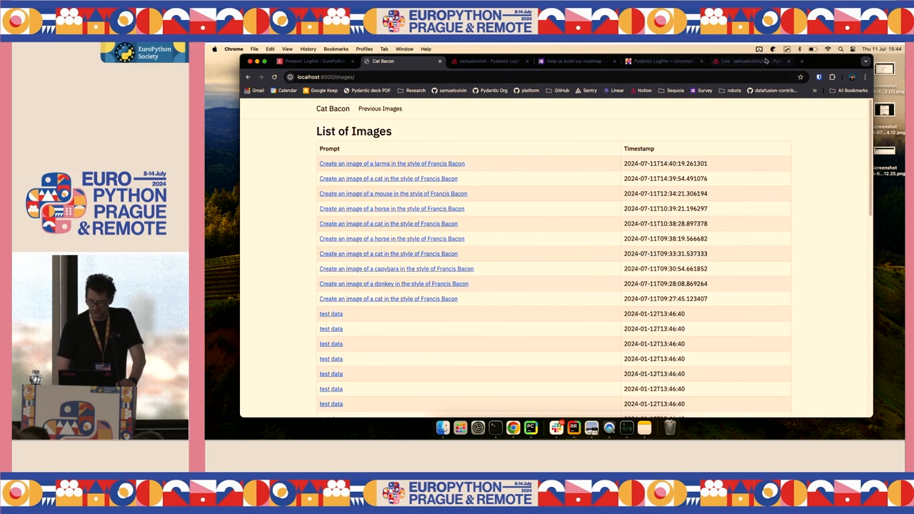
{"action": "left_click", "coordinate": [743, 61]}
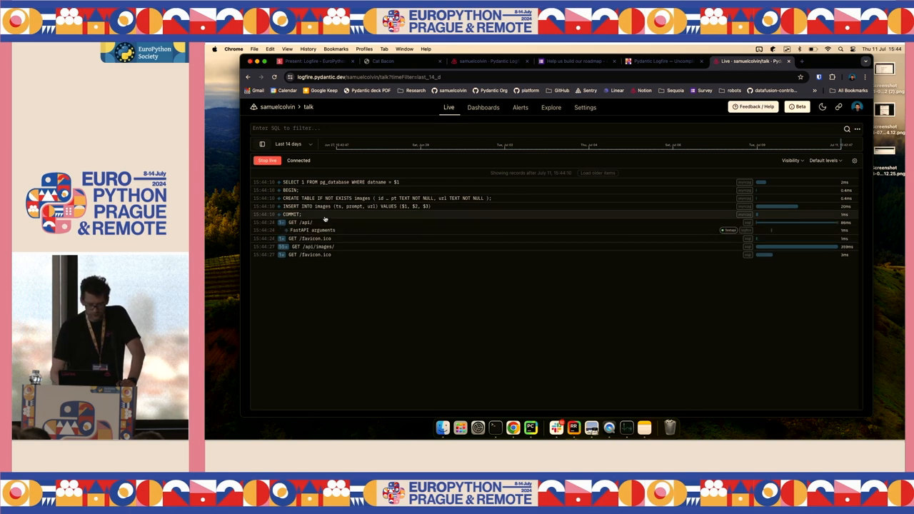
- Open the GET /api/ FastAPI arguments span and scroll through its details
{"action": "left_click", "coordinate": [307, 229]}
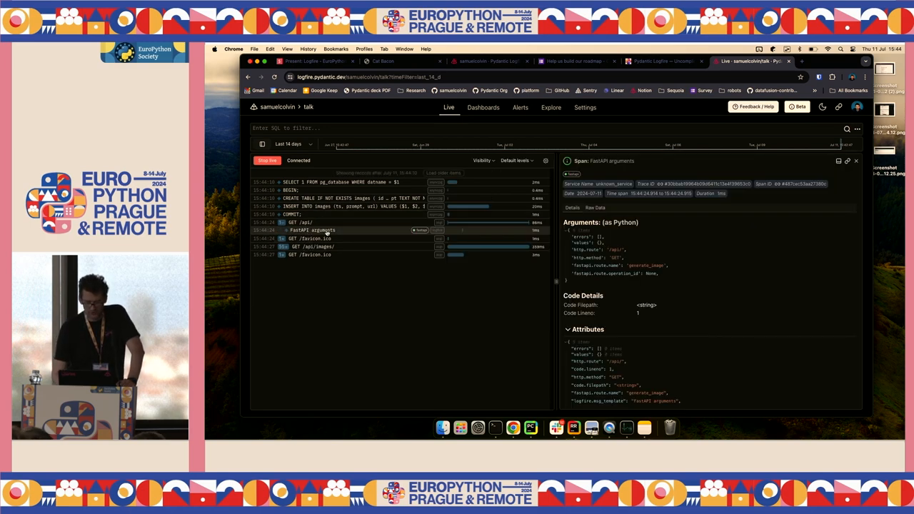
{"action": "scroll", "scroll_direction": "down", "scroll_amount": 3}
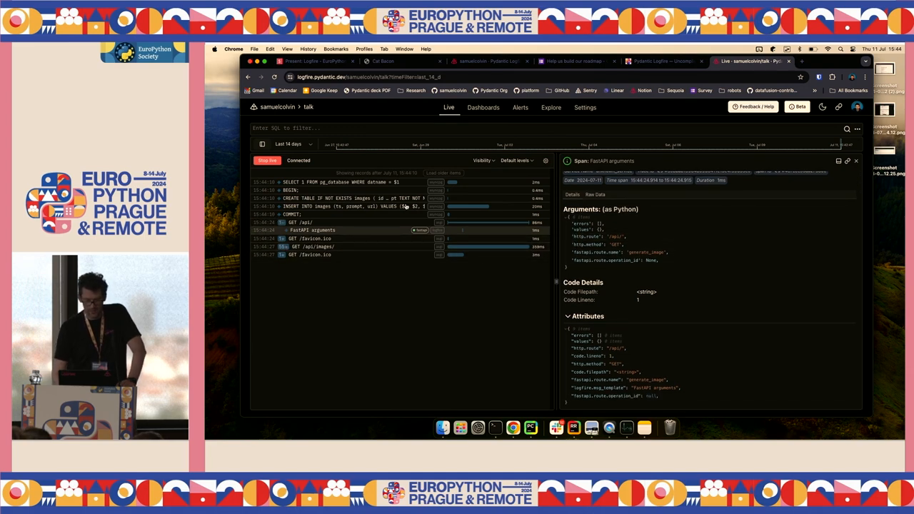
- Submit a 'dog' image request in Cat Bacon, then watch it in Logfire Live
{"action": "left_click", "coordinate": [382, 61]}
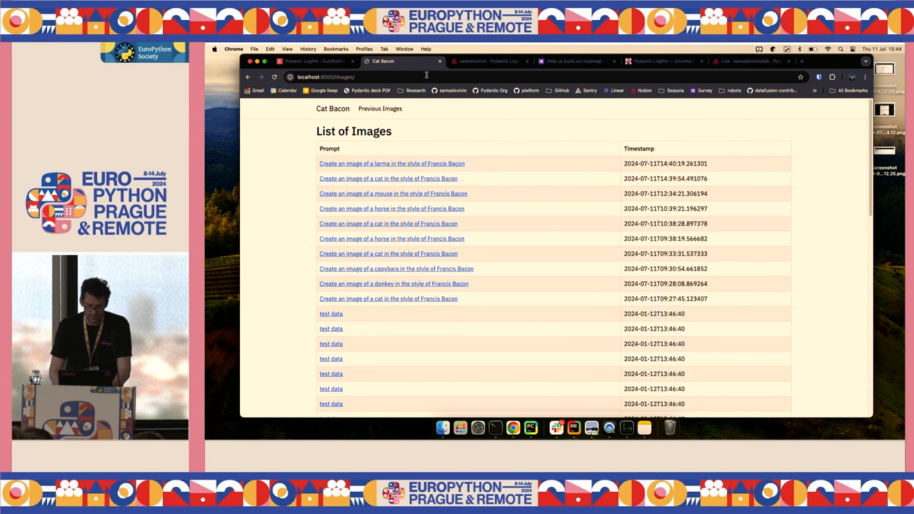
{"action": "left_click", "coordinate": [335, 108]}
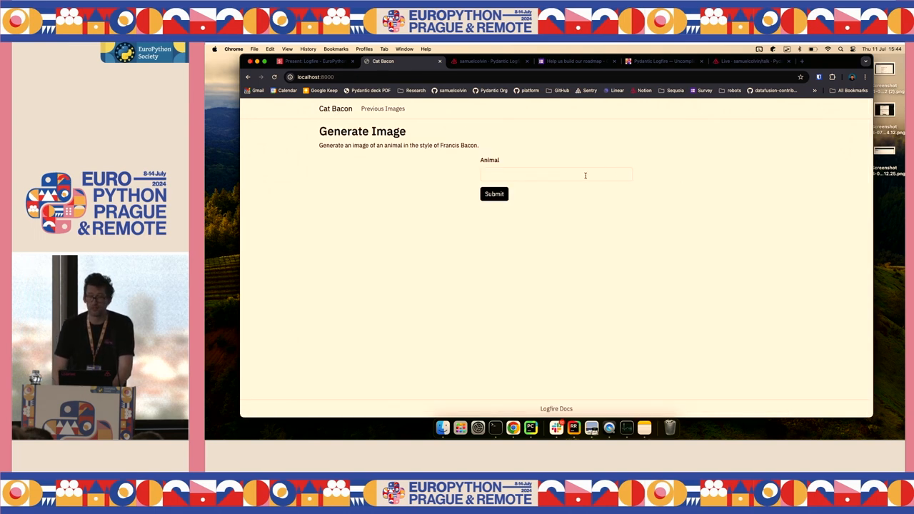
{"action": "type", "text": "dog"}
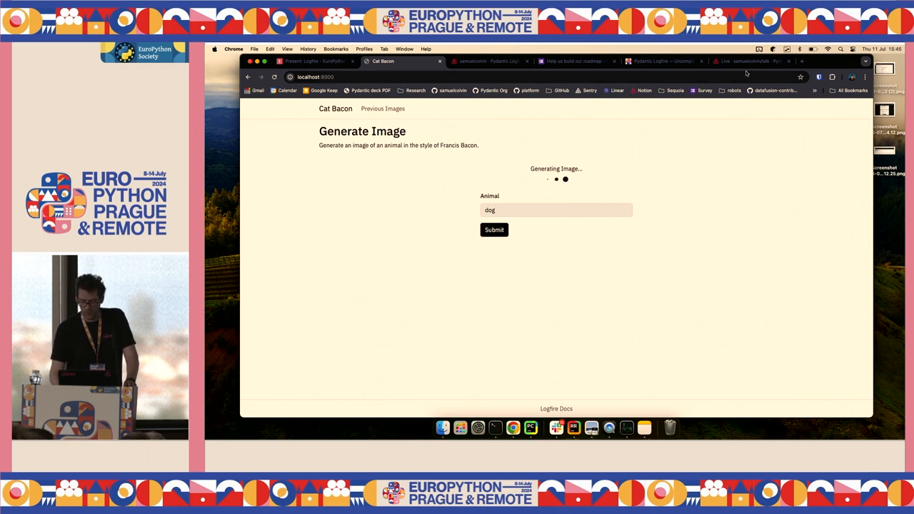
{"action": "left_click", "coordinate": [750, 61]}
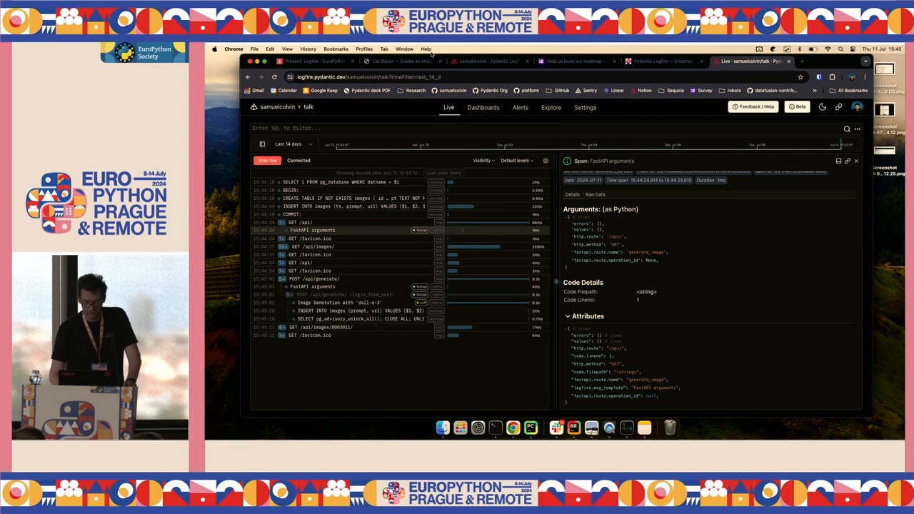
- Scroll to the finished Francis Bacon-style dog image, then return to Logfire Live
{"action": "left_click", "coordinate": [398, 60]}
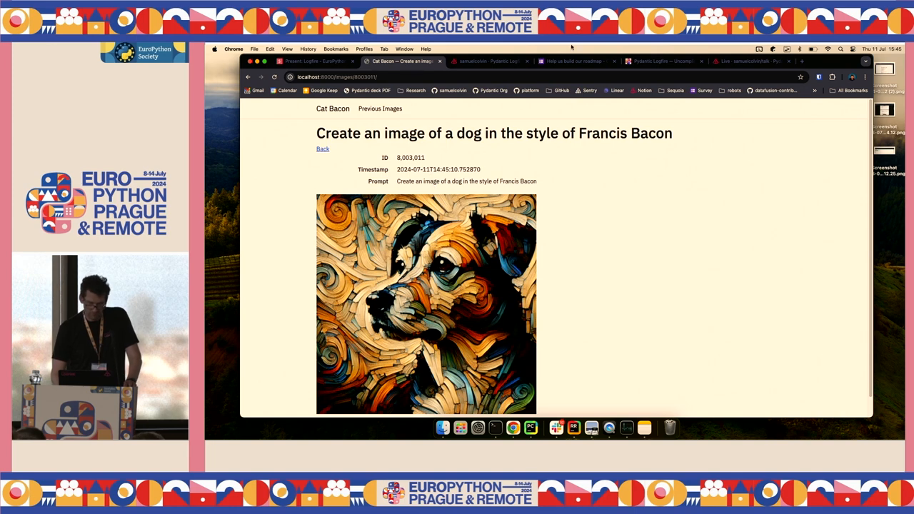
{"action": "mouse_move", "coordinate": [753, 60]}
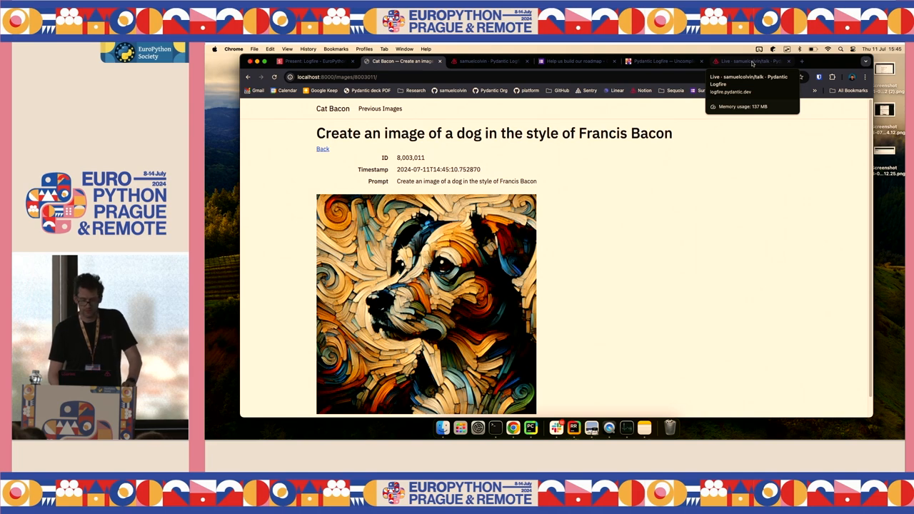
{"action": "scroll", "scroll_direction": "down", "scroll_amount": 3}
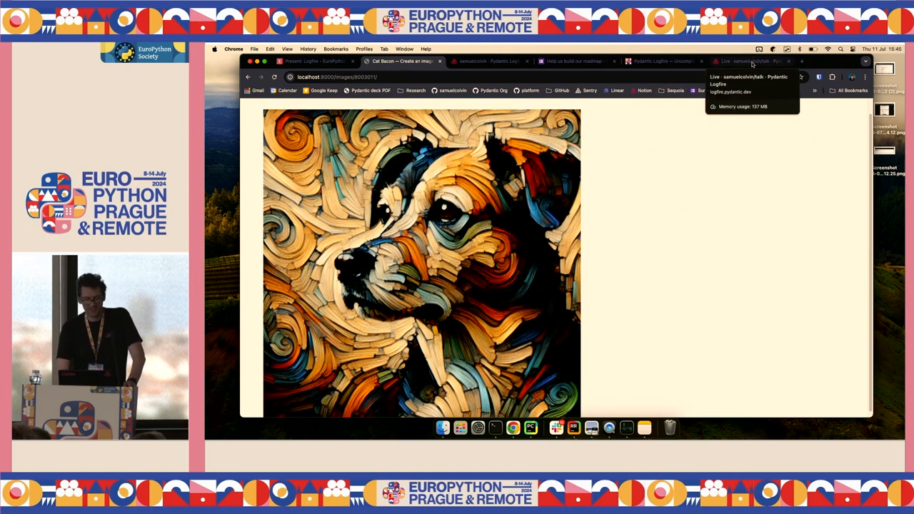
{"action": "left_click", "coordinate": [750, 61]}
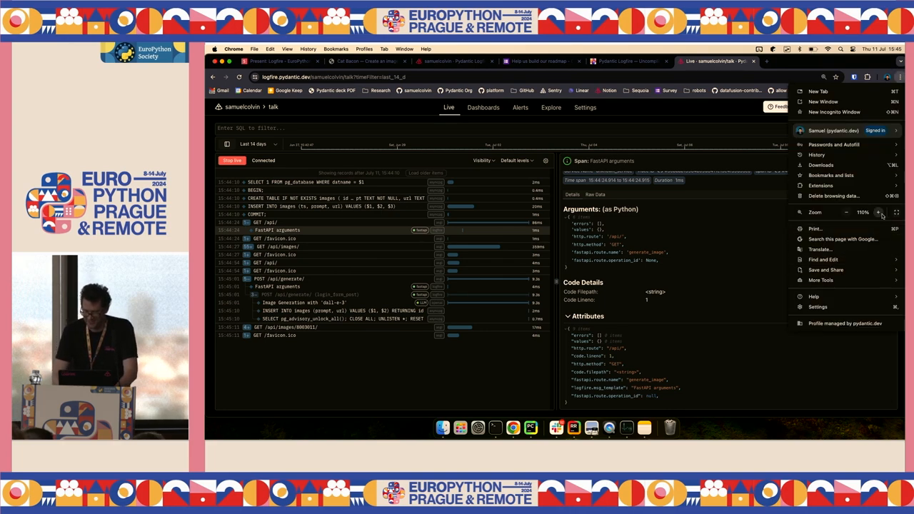
- Enlarge the live view and inspect POST /api/generate/, dall-e-3 and INSERT spans, then close details
{"action": "left_click", "coordinate": [879, 213]}
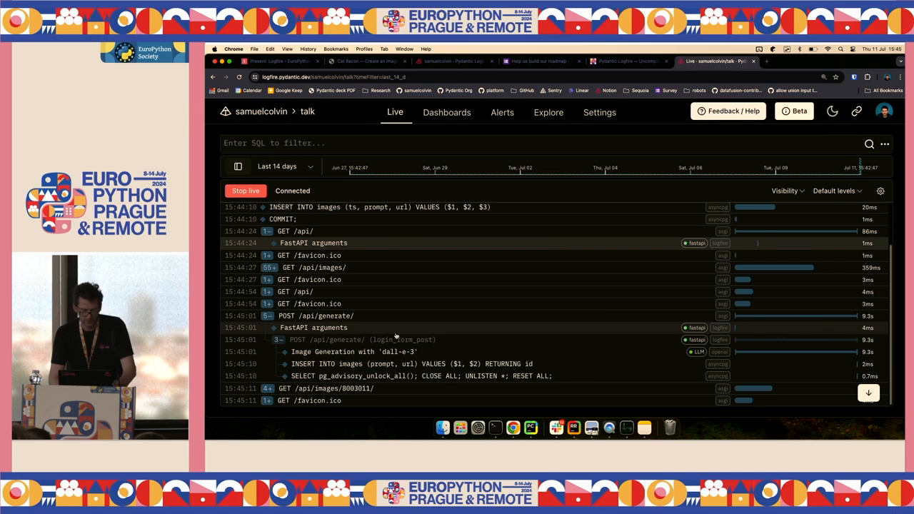
{"action": "left_click", "coordinate": [315, 315]}
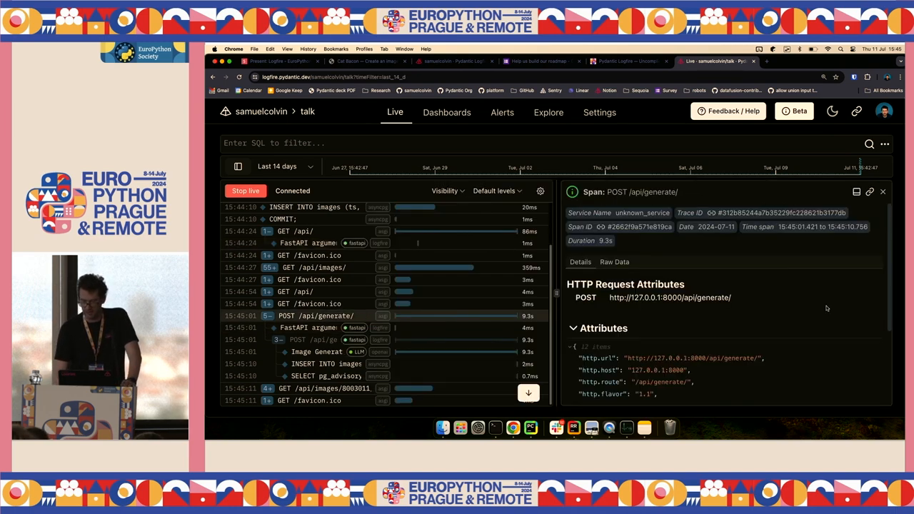
{"action": "left_click", "coordinate": [883, 191]}
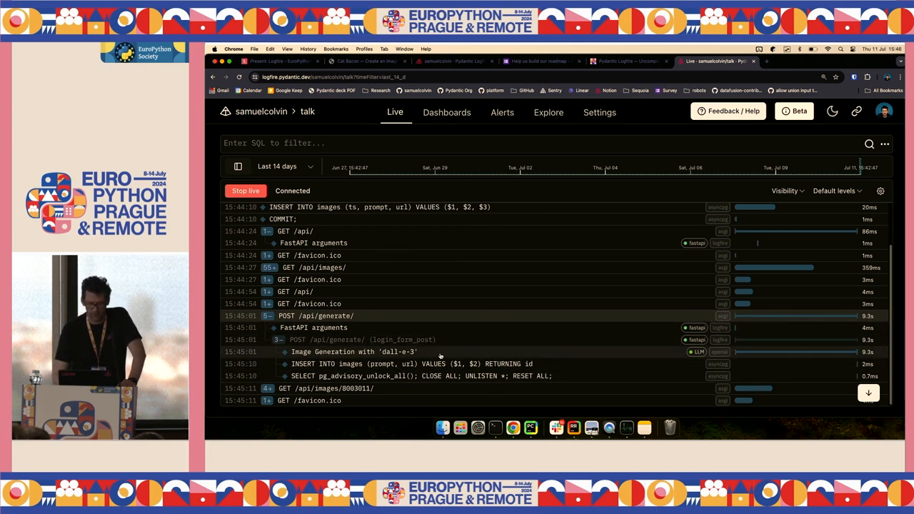
{"action": "left_click", "coordinate": [353, 352]}
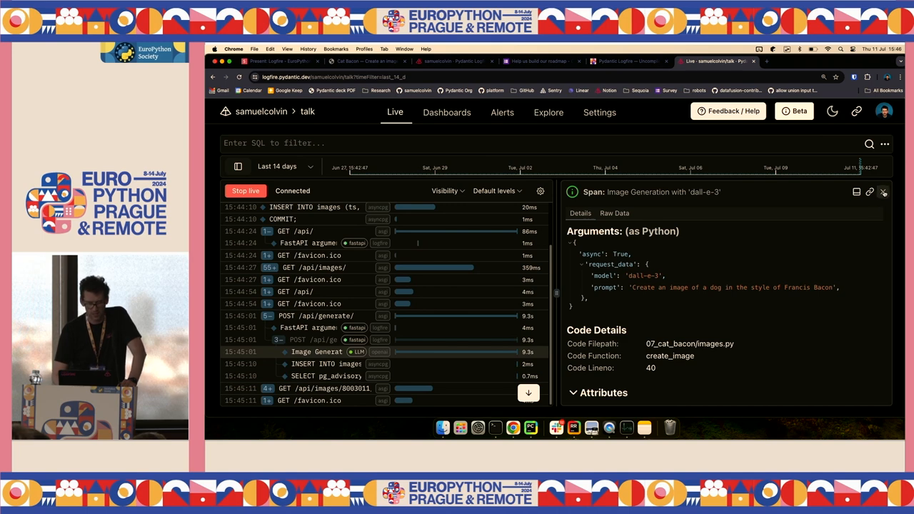
{"action": "mouse_move", "coordinate": [883, 191]}
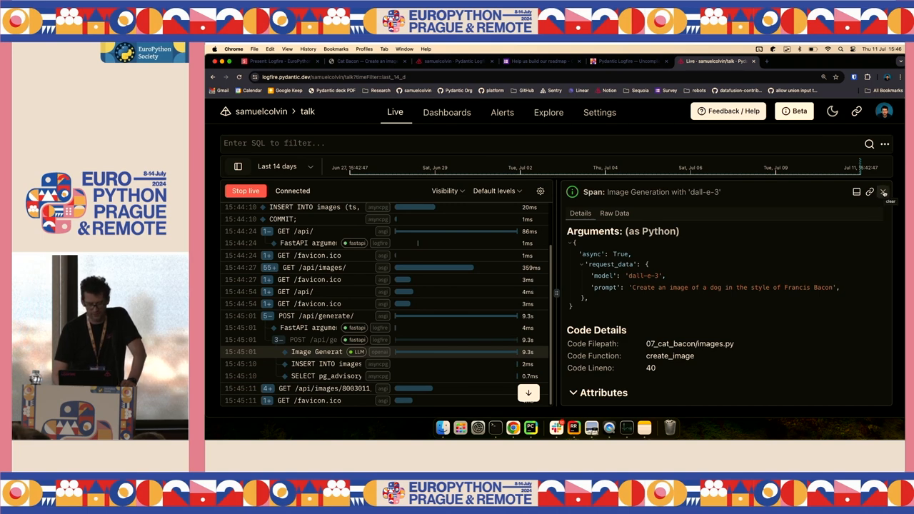
{"action": "left_click", "coordinate": [884, 191]}
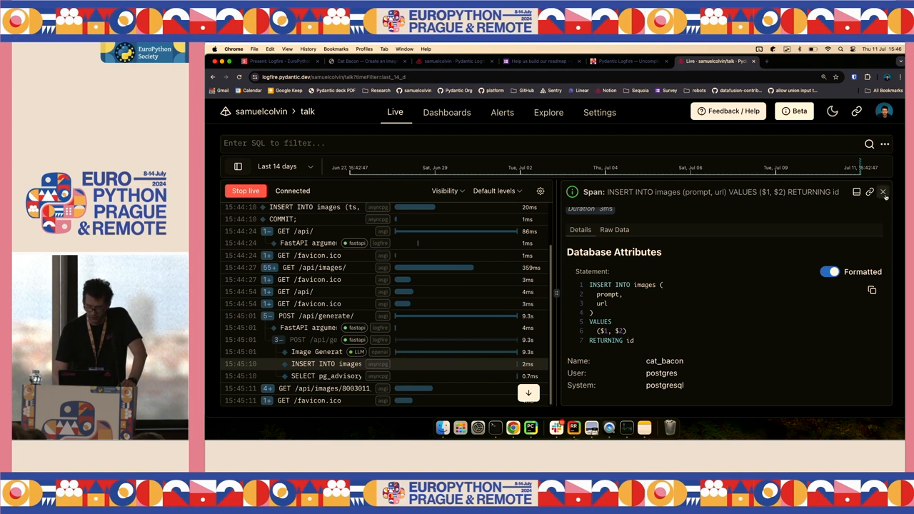
{"action": "left_click", "coordinate": [883, 192]}
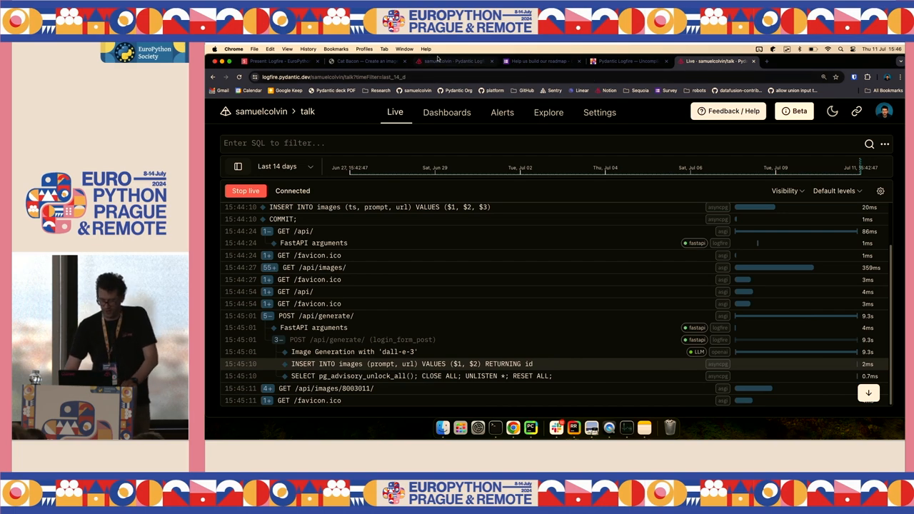
- Reload Previous Images in Cat Bacon and scroll Logfire's trace of per-image SELECT queries
{"action": "left_click", "coordinate": [446, 61]}
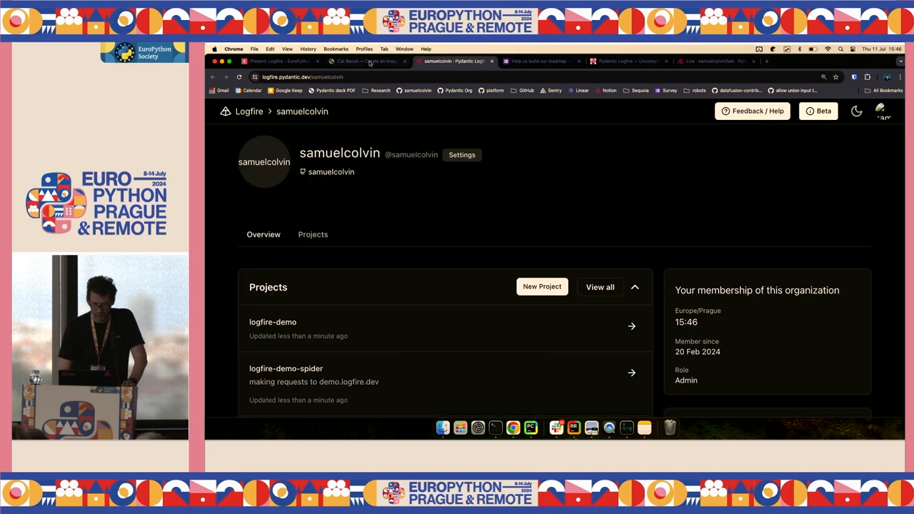
{"action": "left_click", "coordinate": [364, 60]}
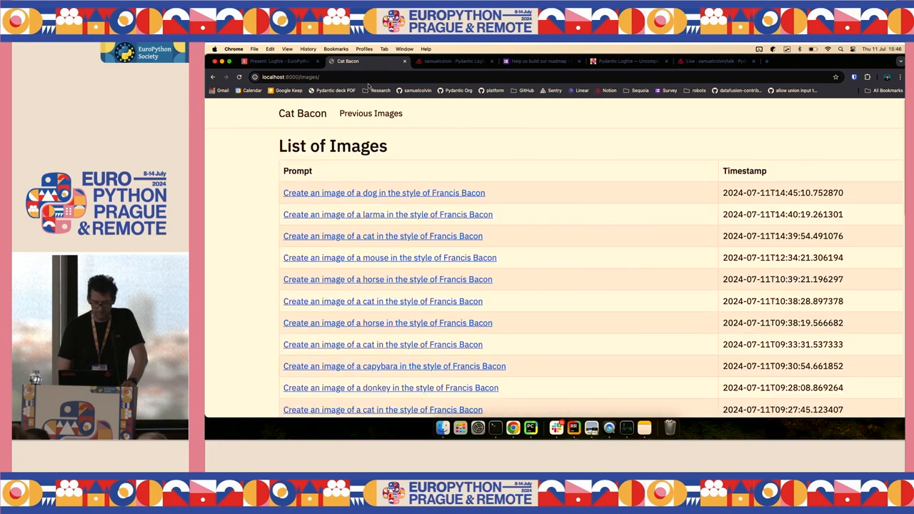
{"action": "left_click", "coordinate": [306, 113]}
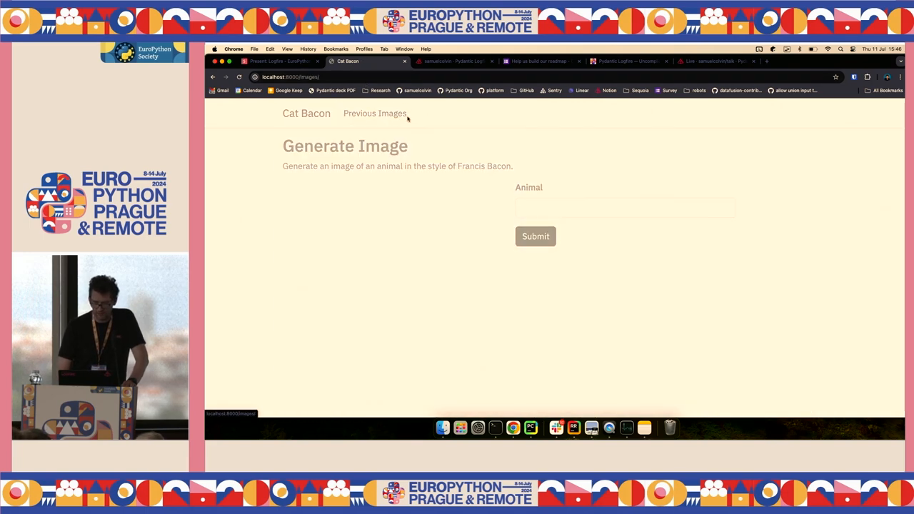
{"action": "left_click", "coordinate": [374, 113]}
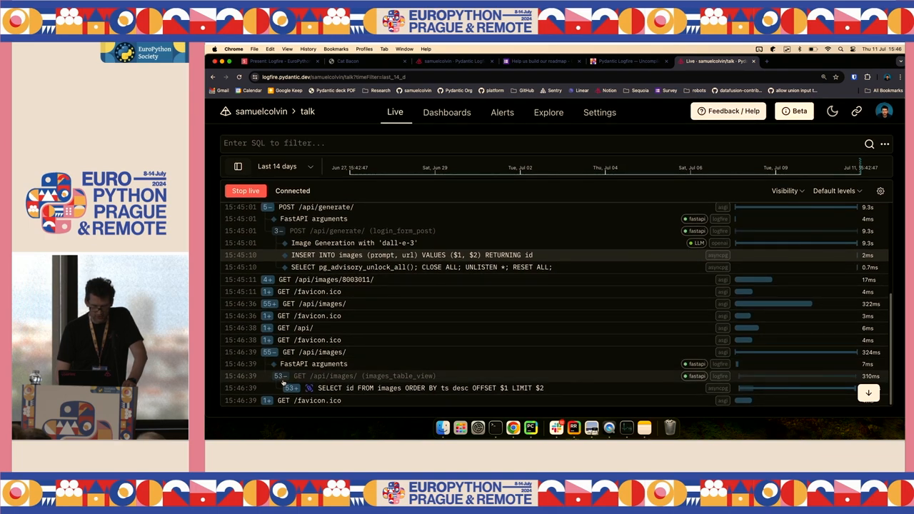
{"action": "scroll", "scroll_direction": "down", "scroll_amount": 3}
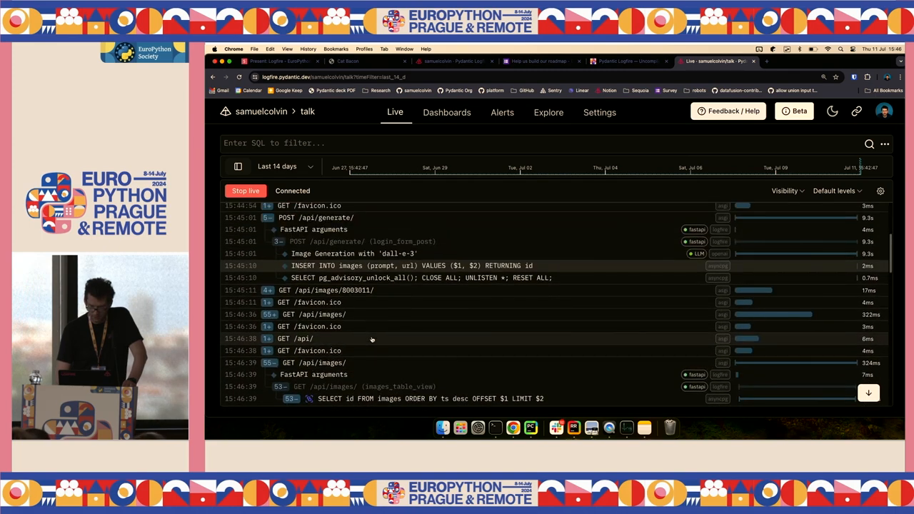
{"action": "scroll", "scroll_direction": "down", "scroll_amount": 3}
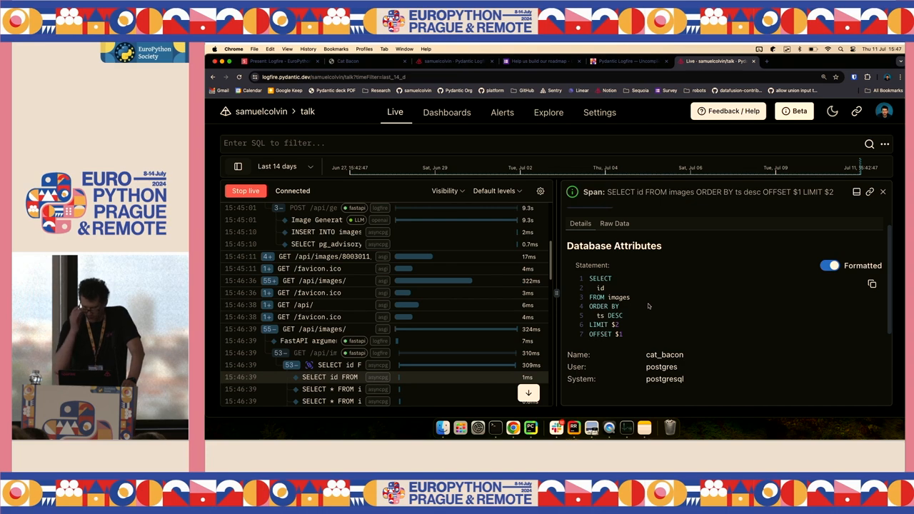
{"action": "mouse_move", "coordinate": [685, 337]}
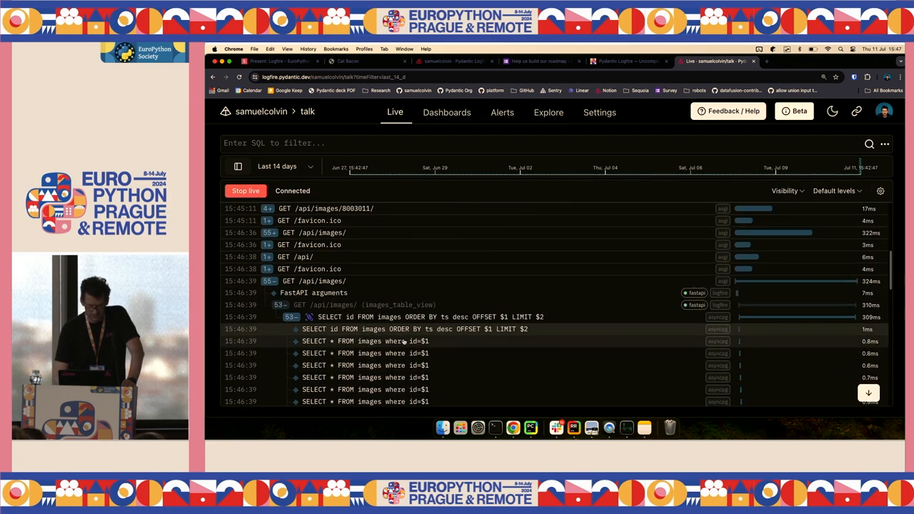
{"action": "scroll", "scroll_direction": "down", "scroll_amount": 3}
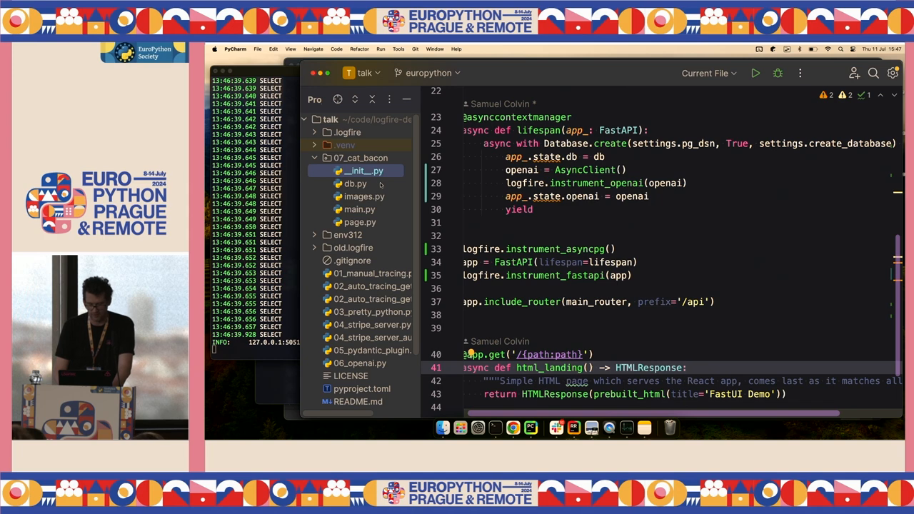
- Look over the Logfire instrumentation code in main.py
{"action": "left_click", "coordinate": [364, 197]}
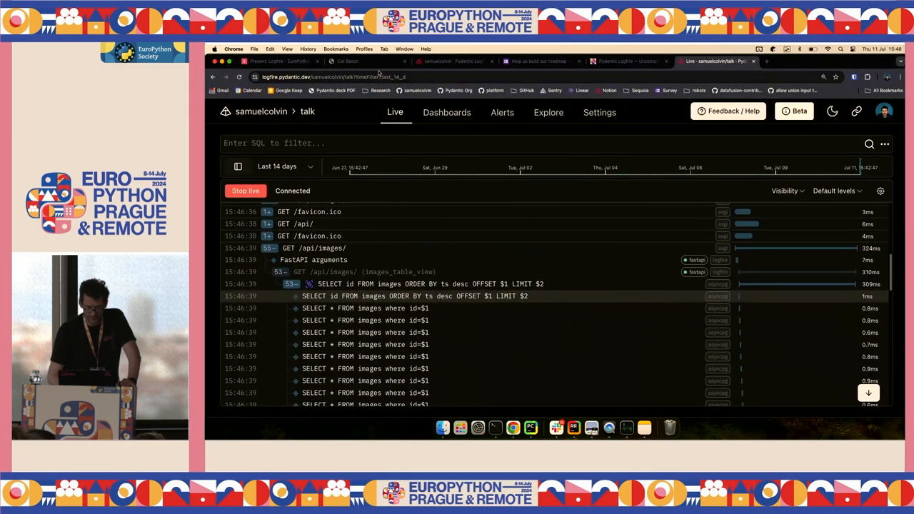
- Stop the uvicorn server and list the cat_bacon database's relations with \d in pgcli
{"action": "left_click", "coordinate": [347, 61]}
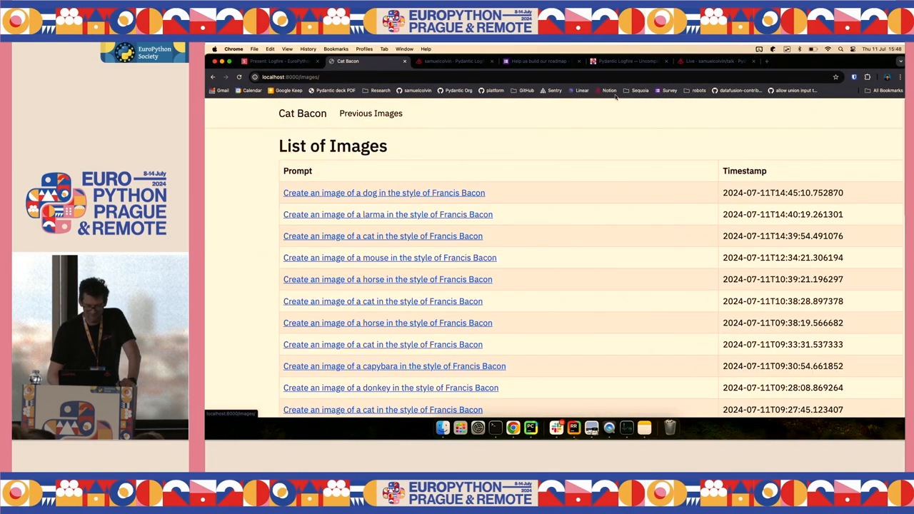
{"action": "left_click", "coordinate": [714, 61]}
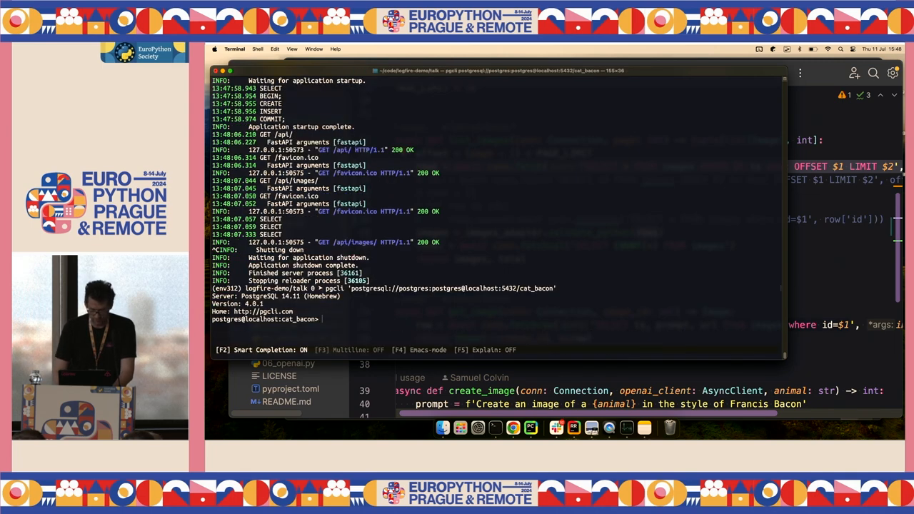
{"action": "type", "text": "\\d"}
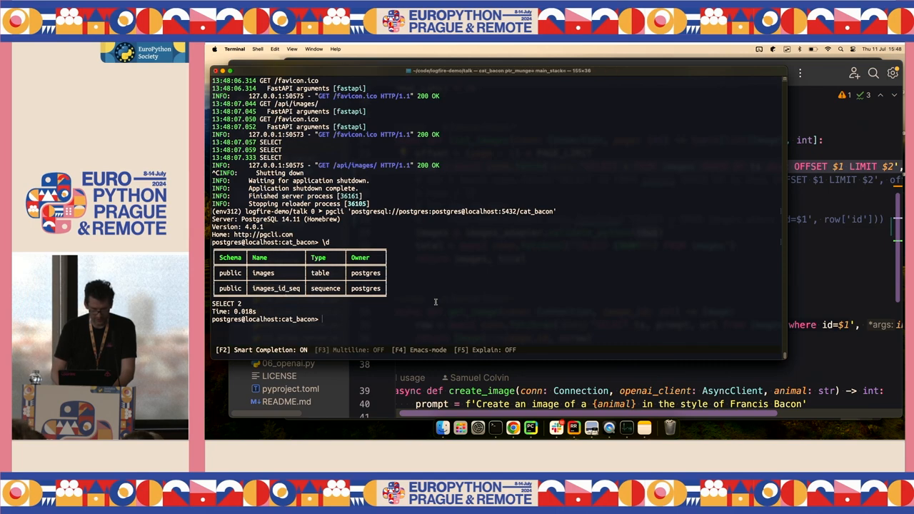
{"action": "mouse_move", "coordinate": [407, 278]}
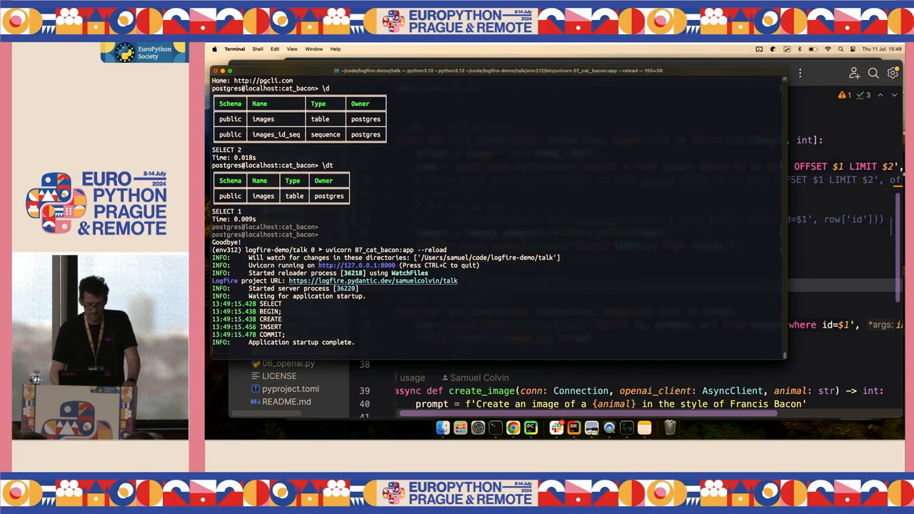
- Reload Cat Bacon's Previous Images page and scroll through the many test data rows
{"action": "left_click", "coordinate": [512, 427]}
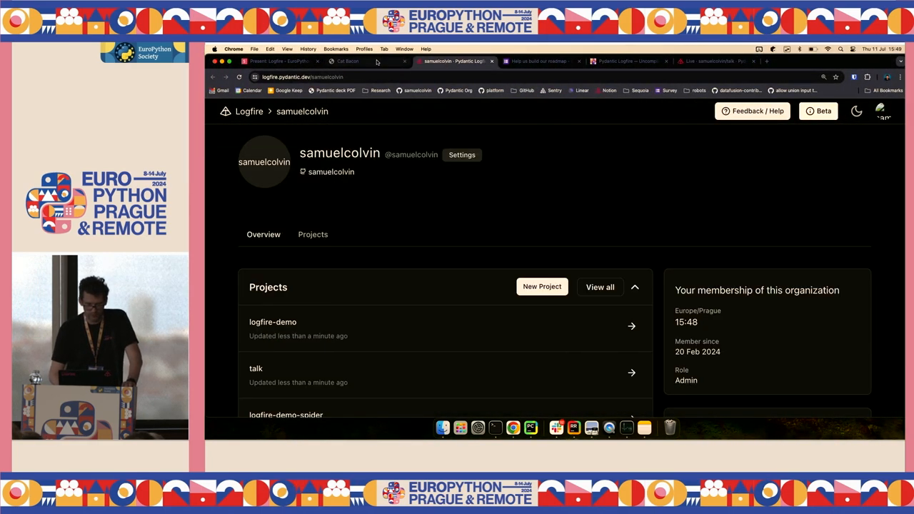
{"action": "left_click", "coordinate": [348, 61]}
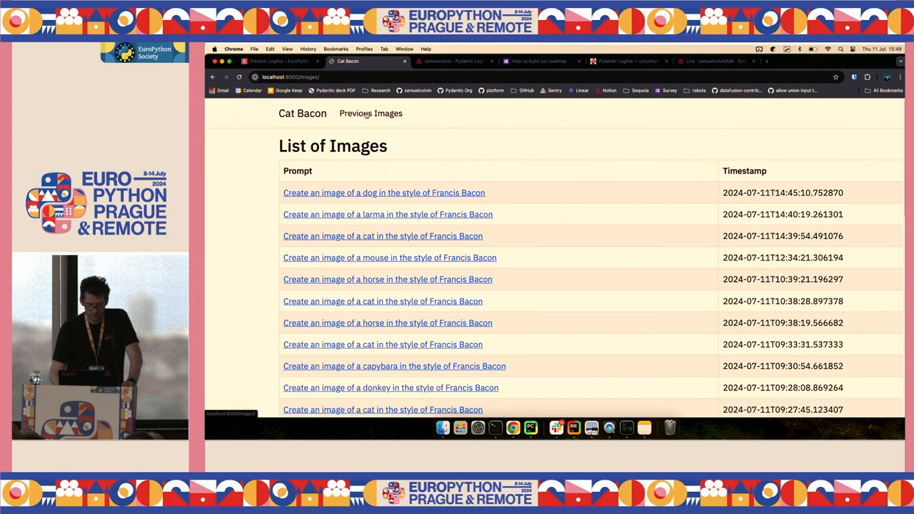
{"action": "scroll", "scroll_direction": "down", "scroll_amount": 3}
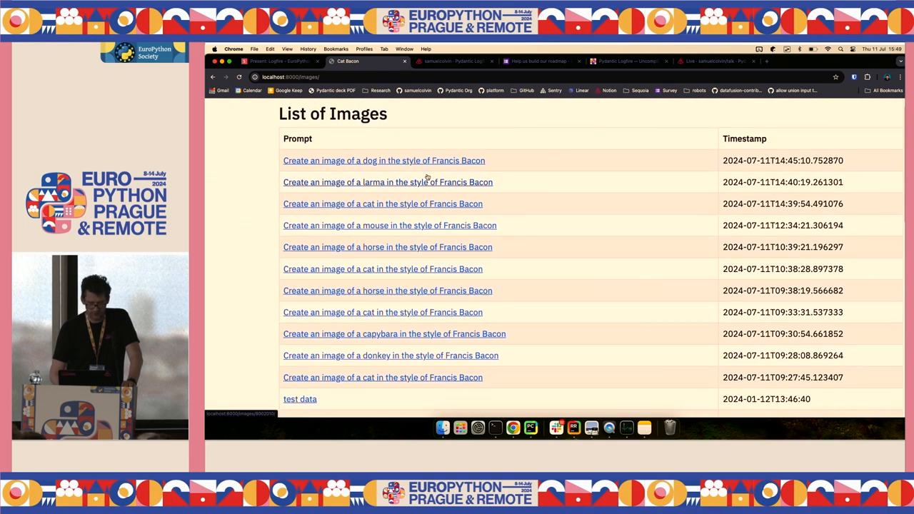
{"action": "scroll", "scroll_direction": "down", "scroll_amount": 3}
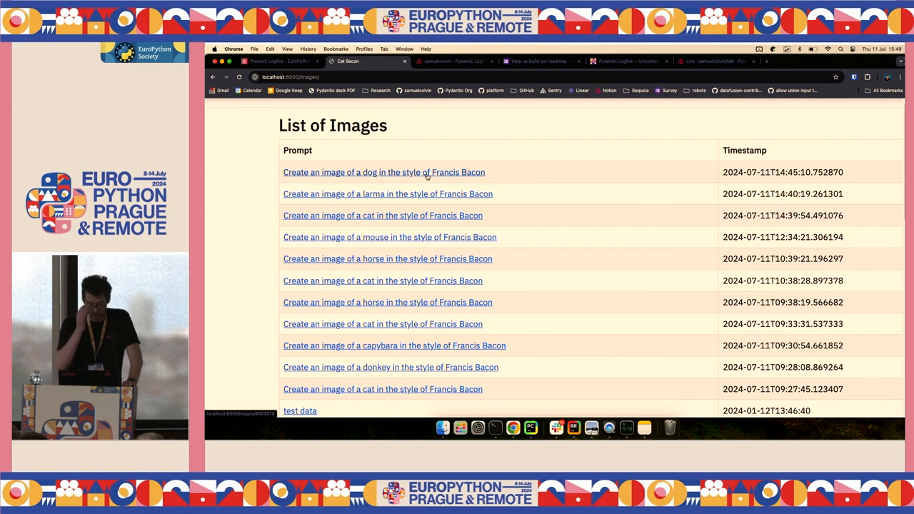
{"action": "scroll", "scroll_direction": "down", "scroll_amount": 3}
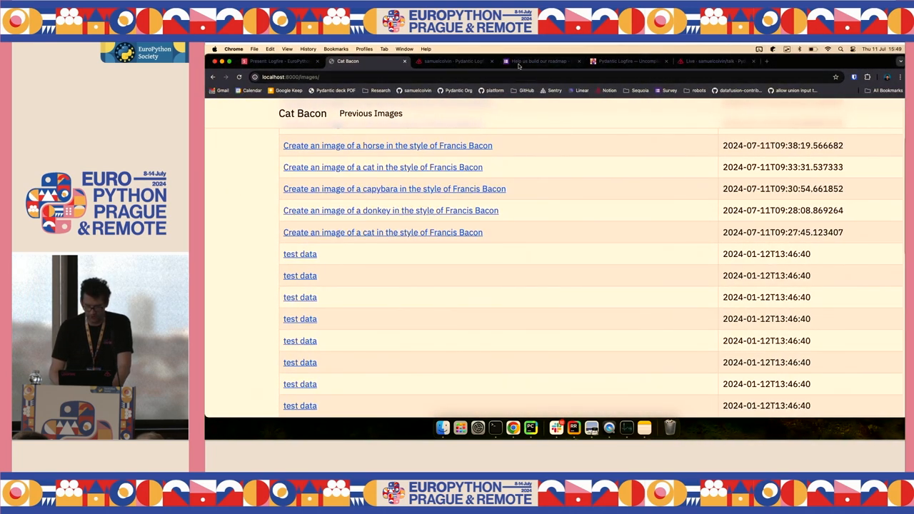
{"action": "left_click", "coordinate": [722, 61]}
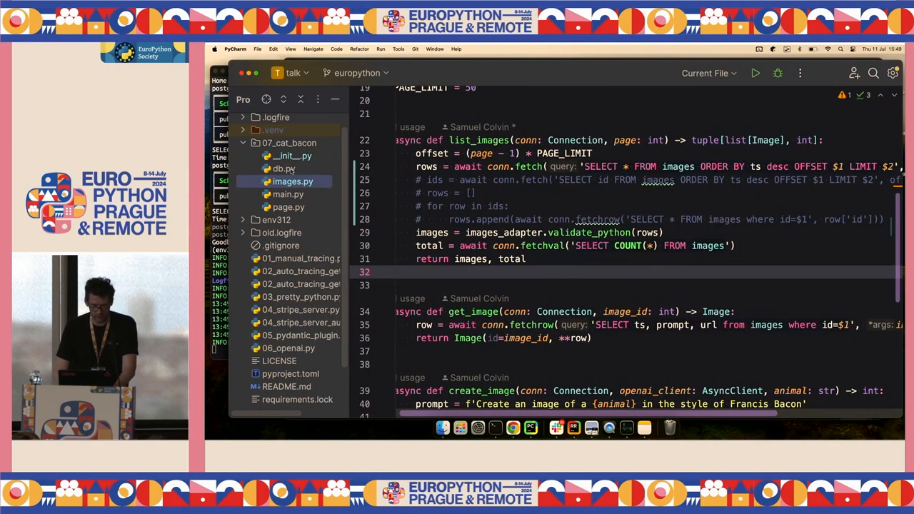
{"action": "left_click", "coordinate": [284, 169]}
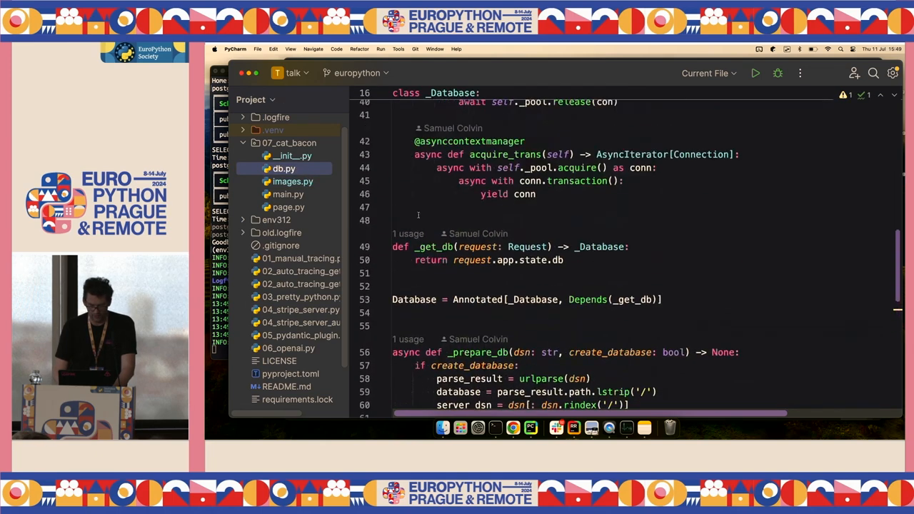
{"action": "scroll", "scroll_direction": "down", "scroll_amount": 3}
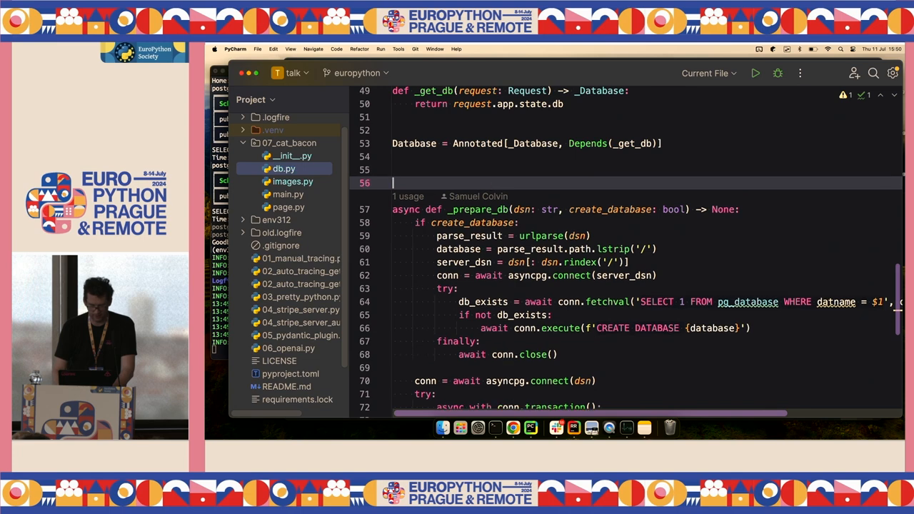
{"action": "type", "text": "@logfire."}
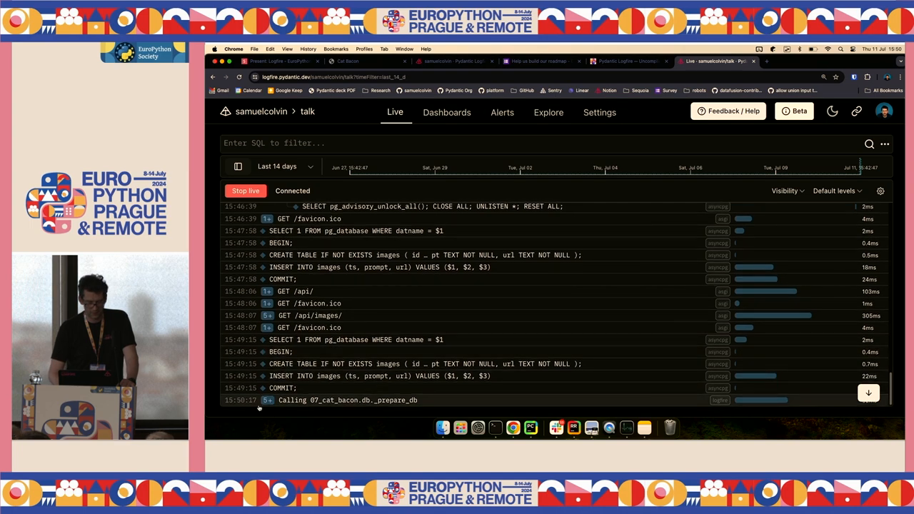
- Check Logfire's live view for the new 'Calling 07_cat_bacon.db._prepare_db' span
{"action": "left_click", "coordinate": [347, 400]}
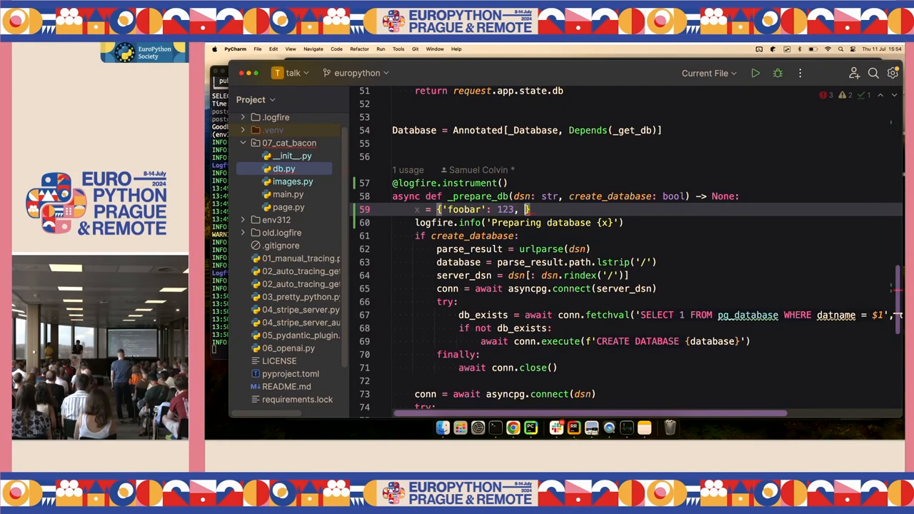
- Complete x = {'foobar': 123, 'baz': 'qux'} before the logfire.info call in db.py
{"action": "type", "text": "'baz': 'qux'"}
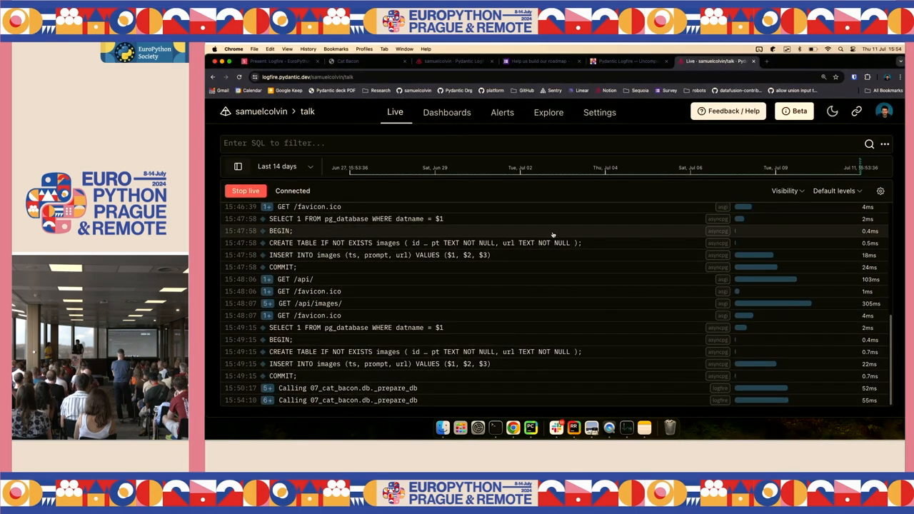
- Open the 'Preparing database' log details showing x as {'foobar': 123, 'baz': 'qux'}
{"action": "scroll", "scroll_direction": "down", "scroll_amount": 3}
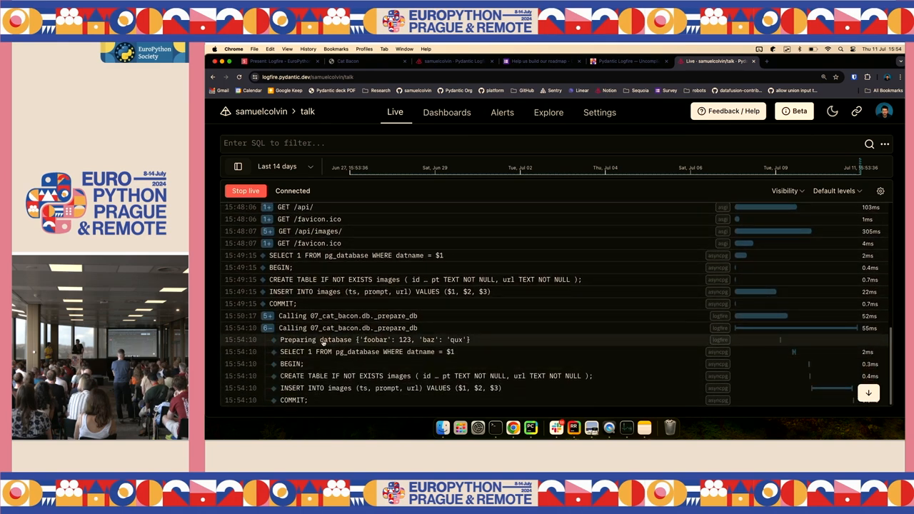
{"action": "left_click", "coordinate": [322, 339]}
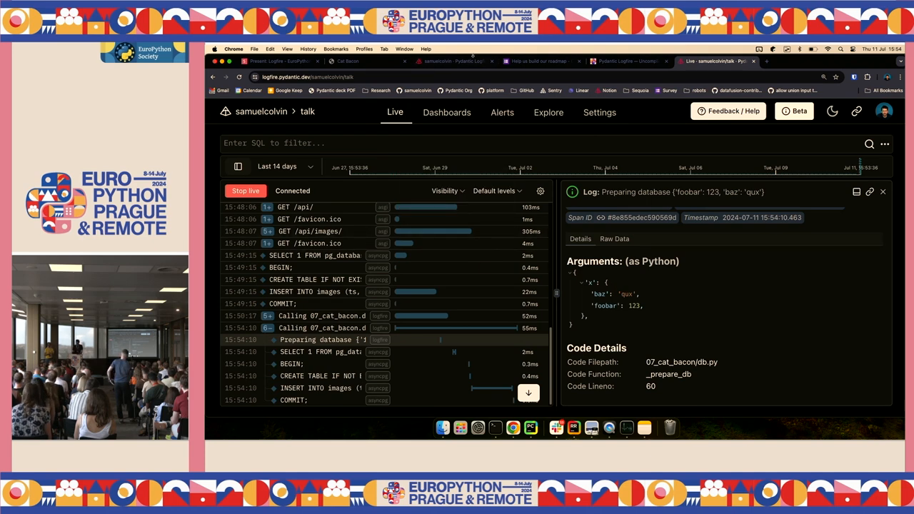
- Submit a Cat Bacon image generation request with 'fish' as the animal
{"action": "left_click", "coordinate": [347, 61]}
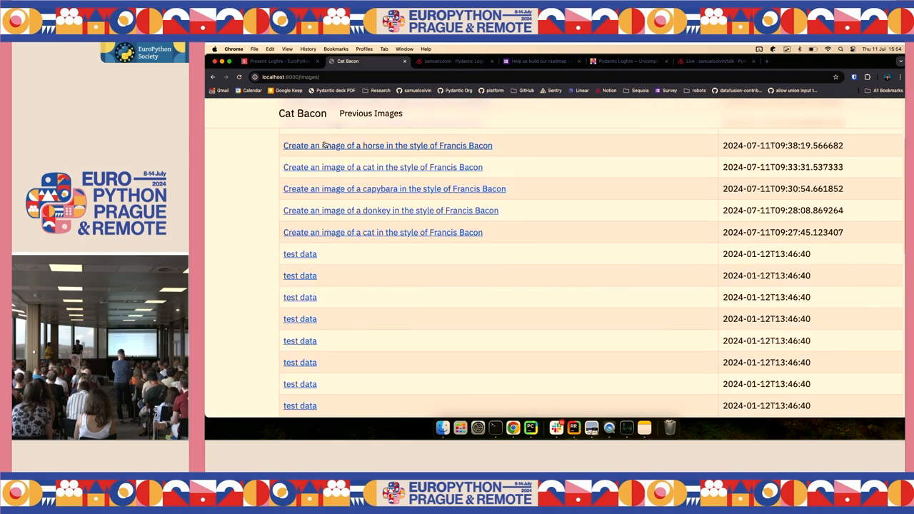
{"action": "left_click", "coordinate": [302, 112]}
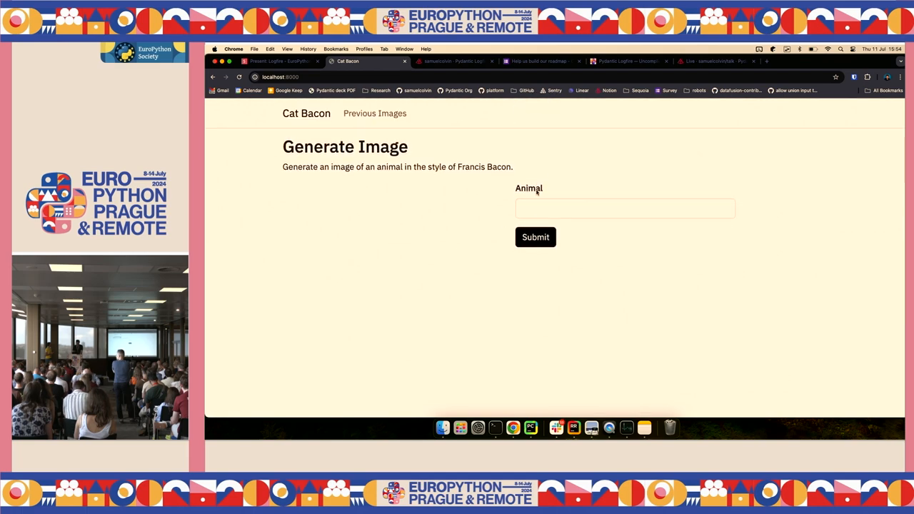
{"action": "type", "text": "fish"}
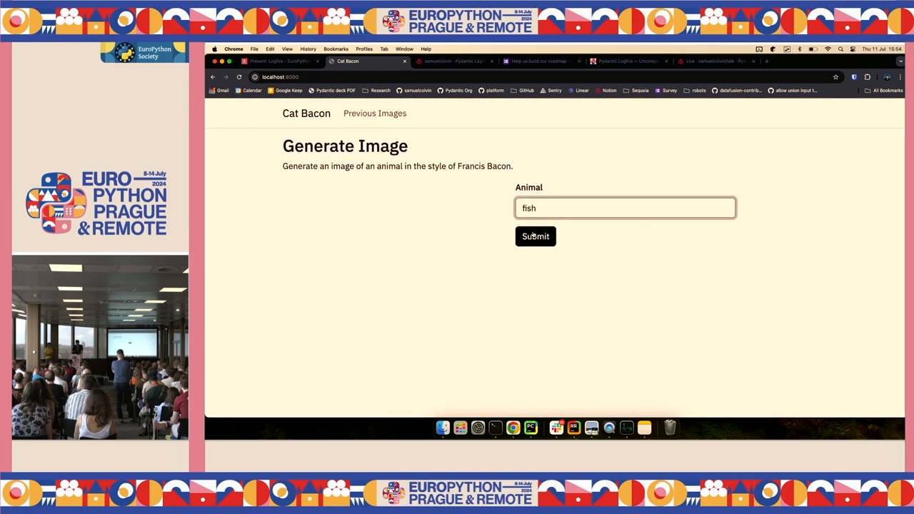
{"action": "left_click", "coordinate": [714, 61]}
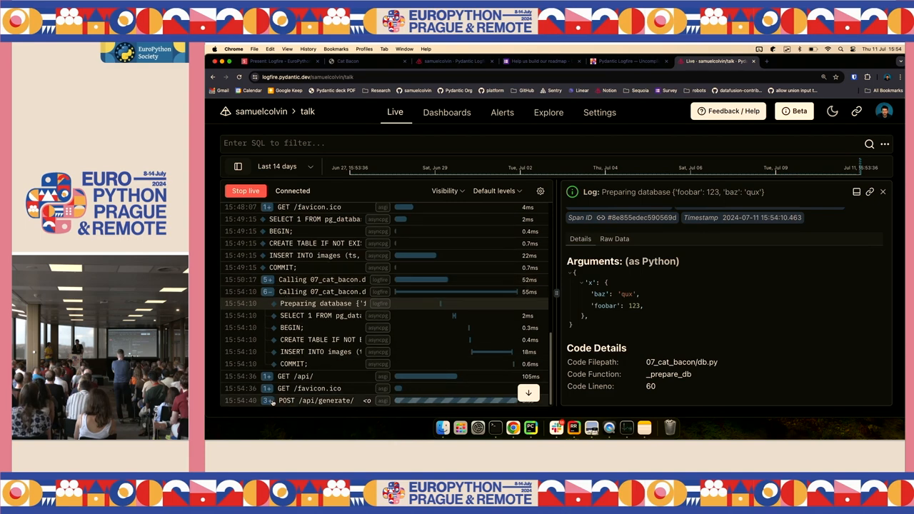
- Scroll Logfire's live log to the failed fish POST /api/generate/ span marked exception
{"action": "scroll", "scroll_direction": "down", "scroll_amount": 3}
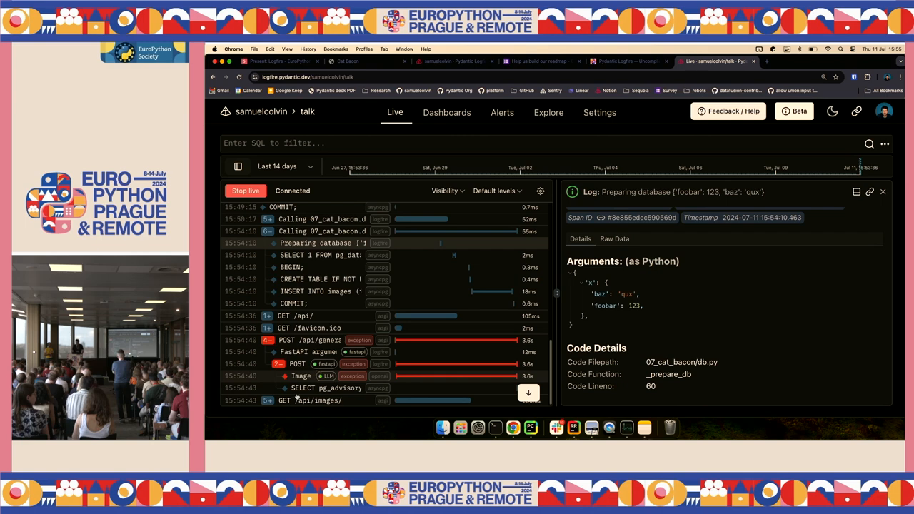
- View the fish request's openai.BadRequestError traceback, then close the span details panel
{"action": "left_click", "coordinate": [296, 340]}
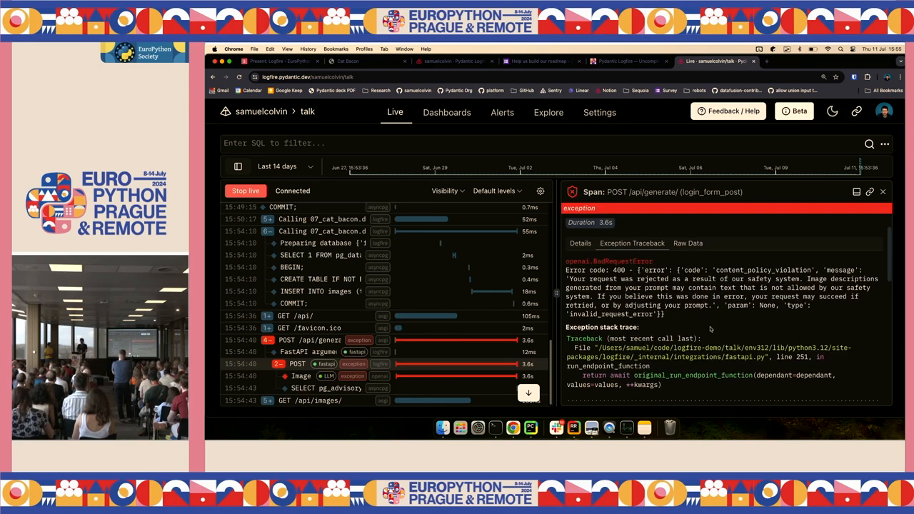
{"action": "mouse_move", "coordinate": [729, 332]}
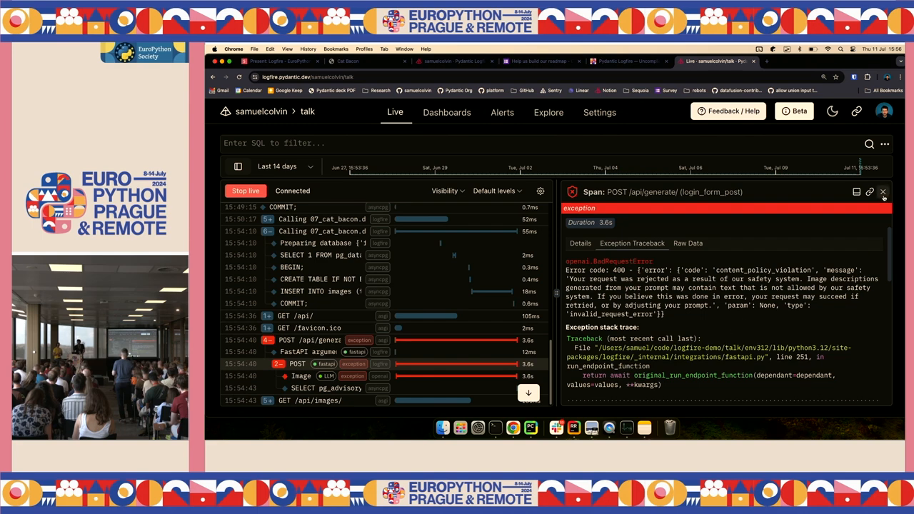
{"action": "left_click", "coordinate": [883, 191]}
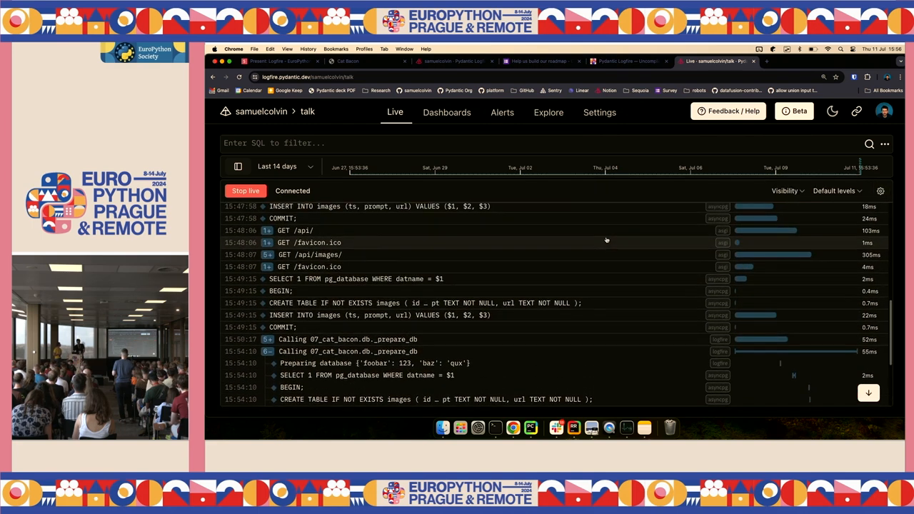